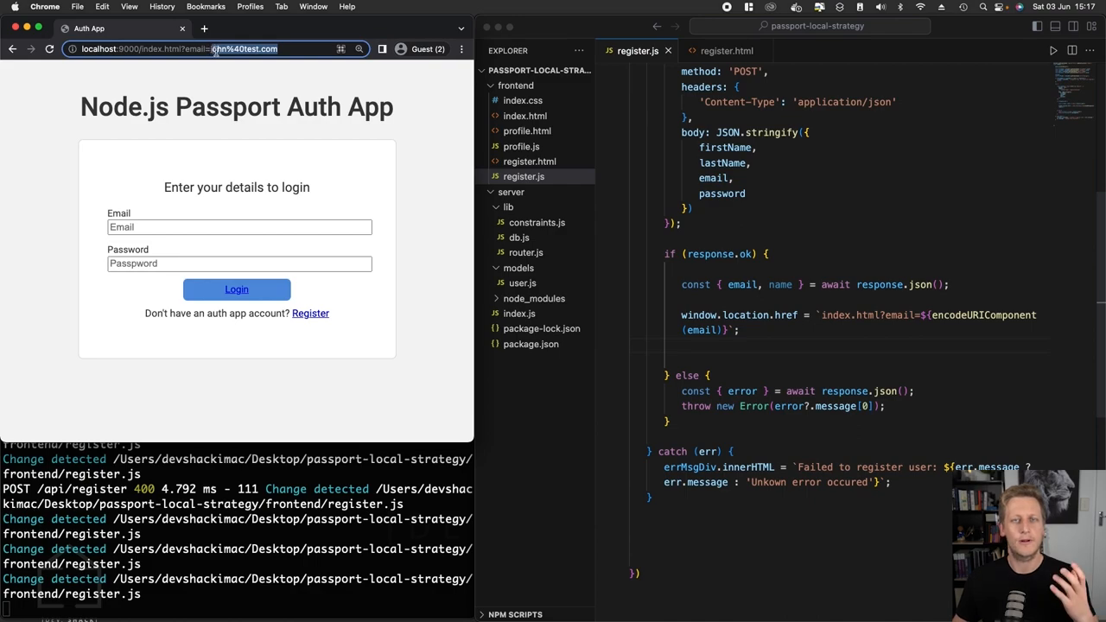
# Create index.js in the frontend folder and load it from index.html via a script tag.
pyautogui.rightClick(515, 87)
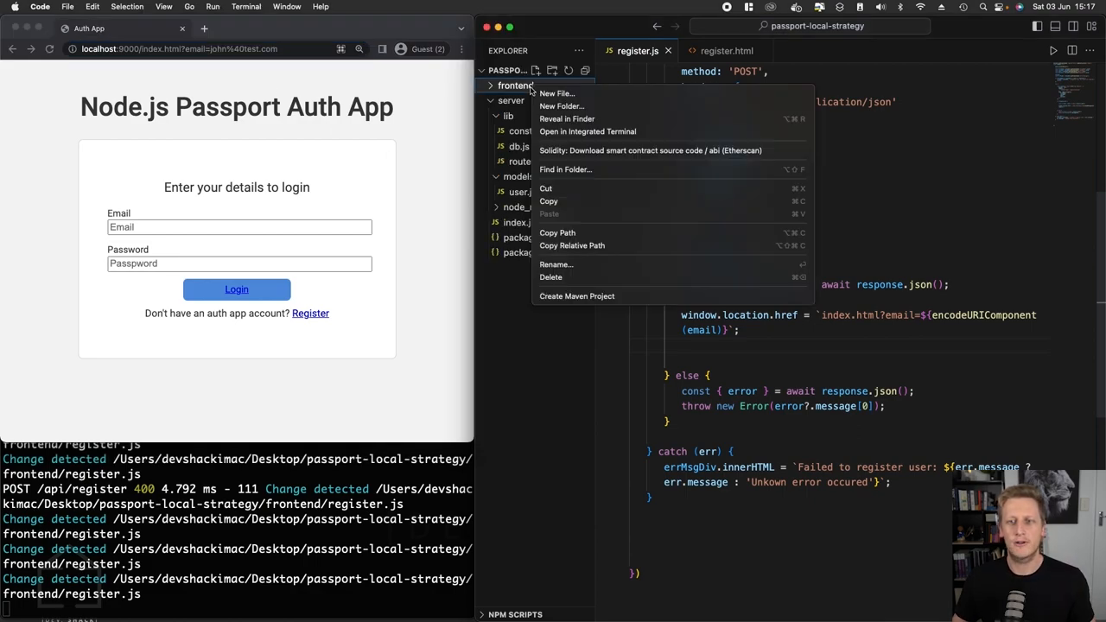
pyautogui.click(556, 93)
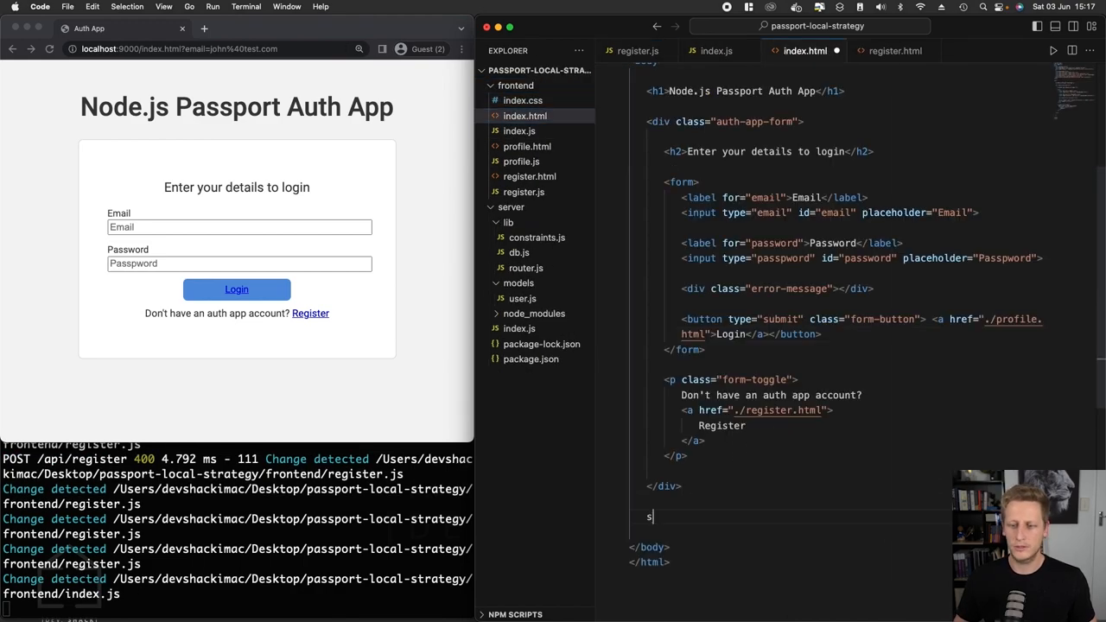
pyautogui.write('cript sr></script>')
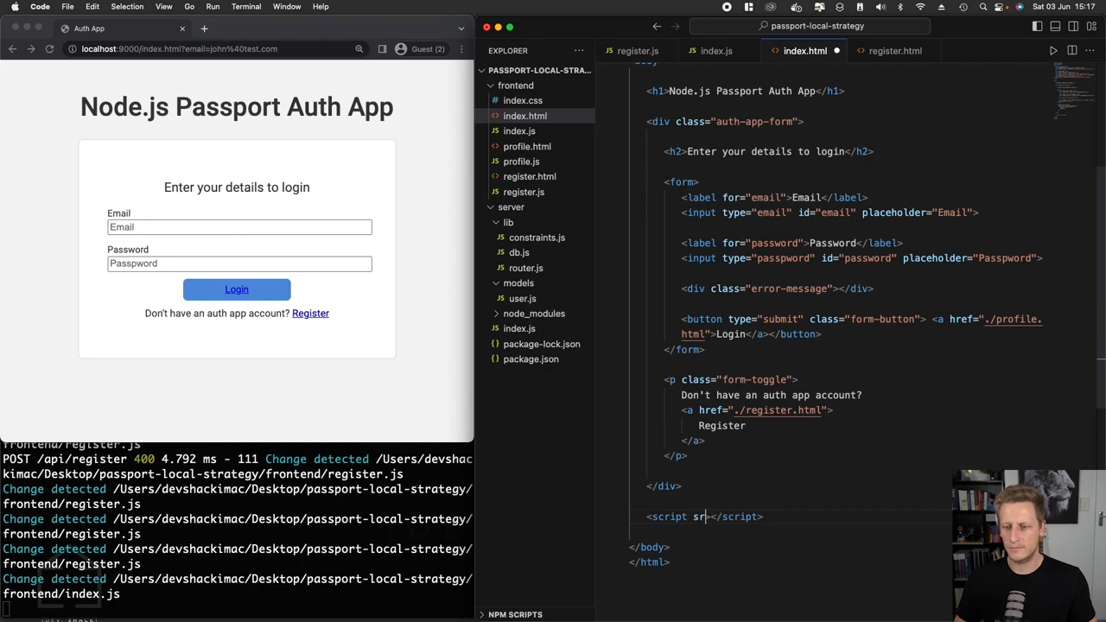
pyautogui.write('index.j')
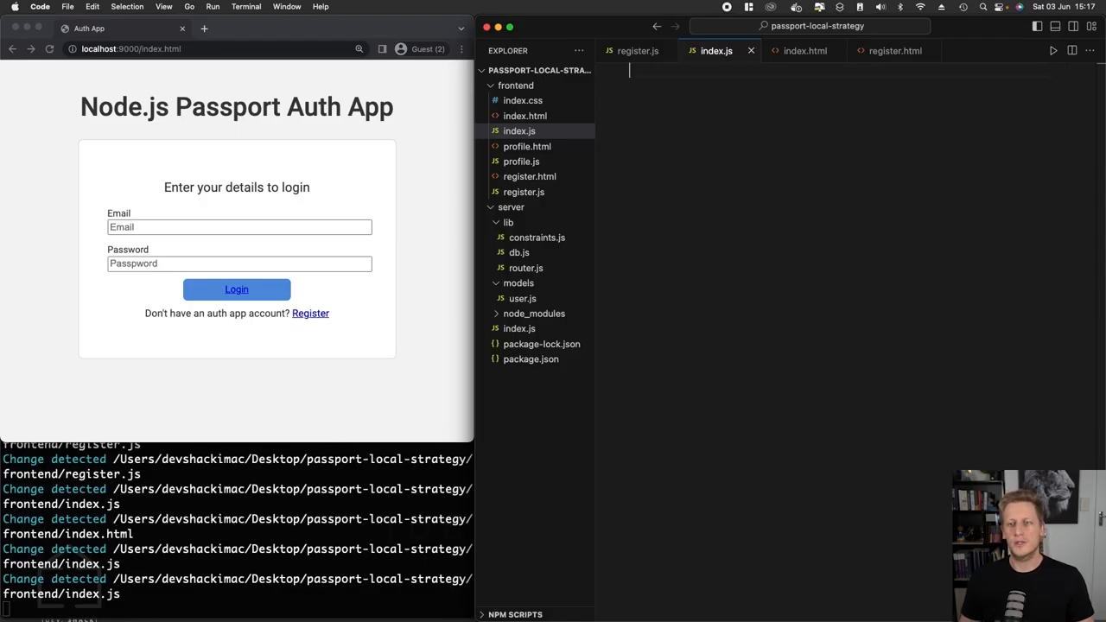
# Start a window.onload handler in index.js declaring a urlParams constant.
pyautogui.write('window.on')
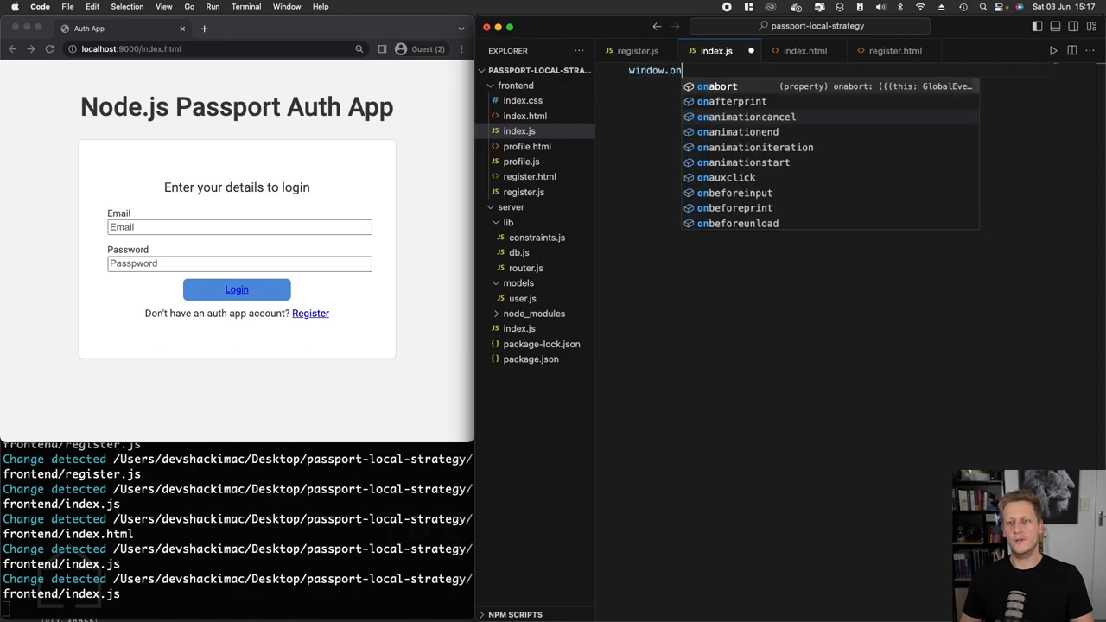
pyautogui.write('load =')
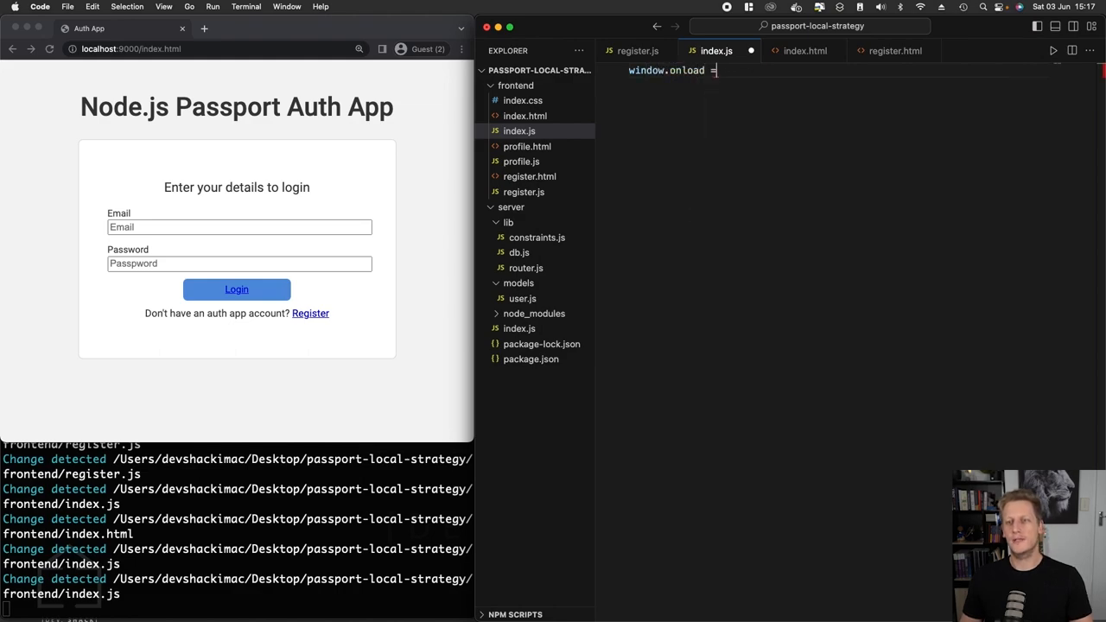
pyautogui.write('() => {')
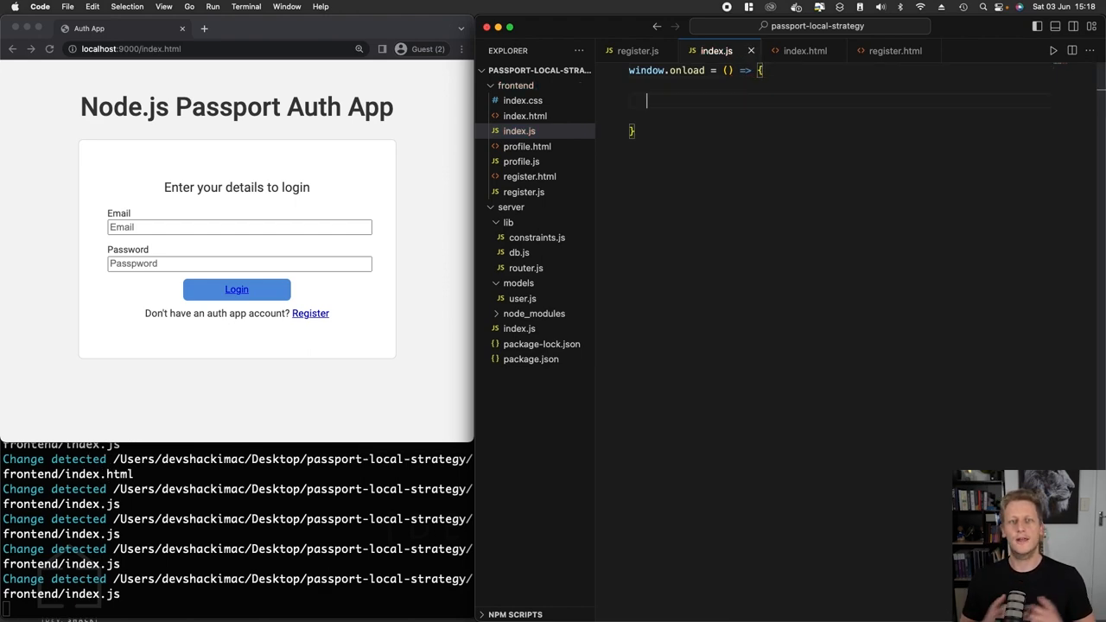
pyautogui.write('c')
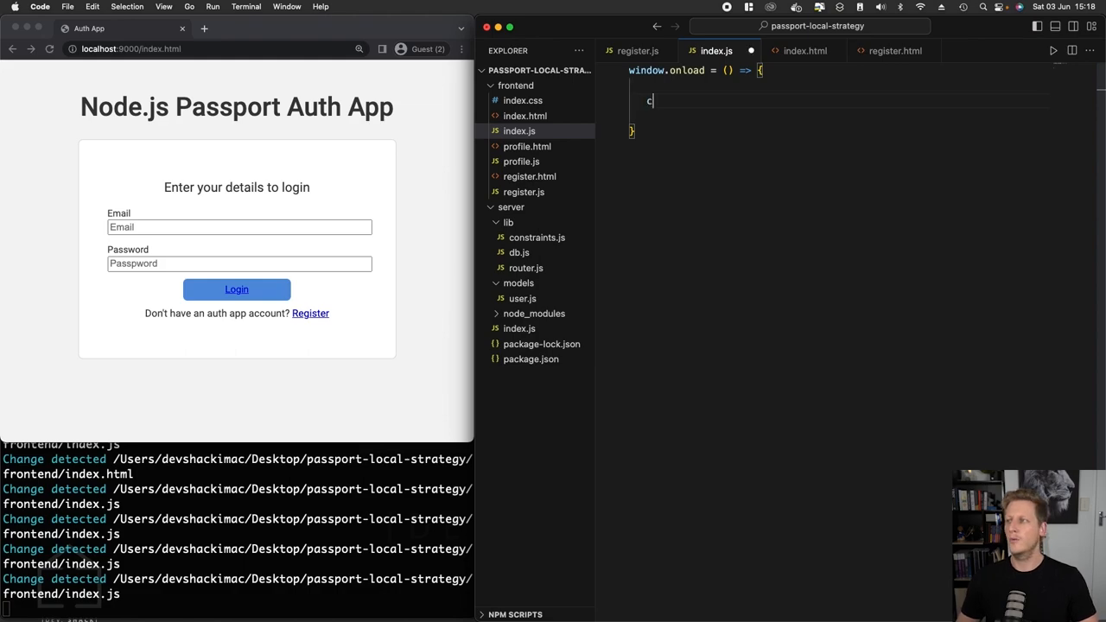
pyautogui.write('onst url')
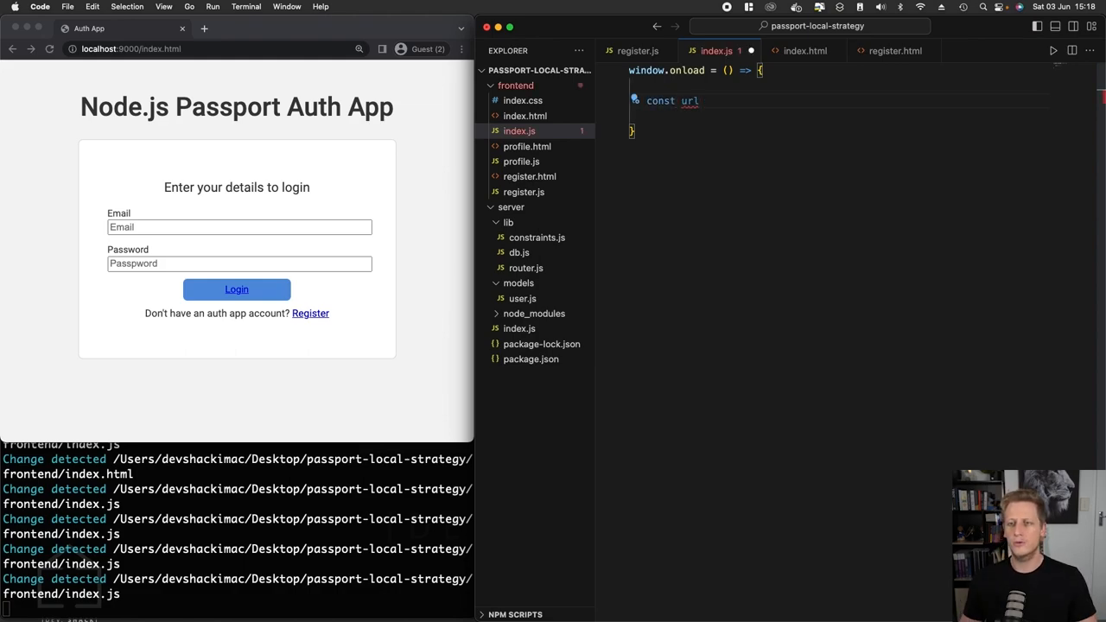
pyautogui.write('Params = new URLSear')
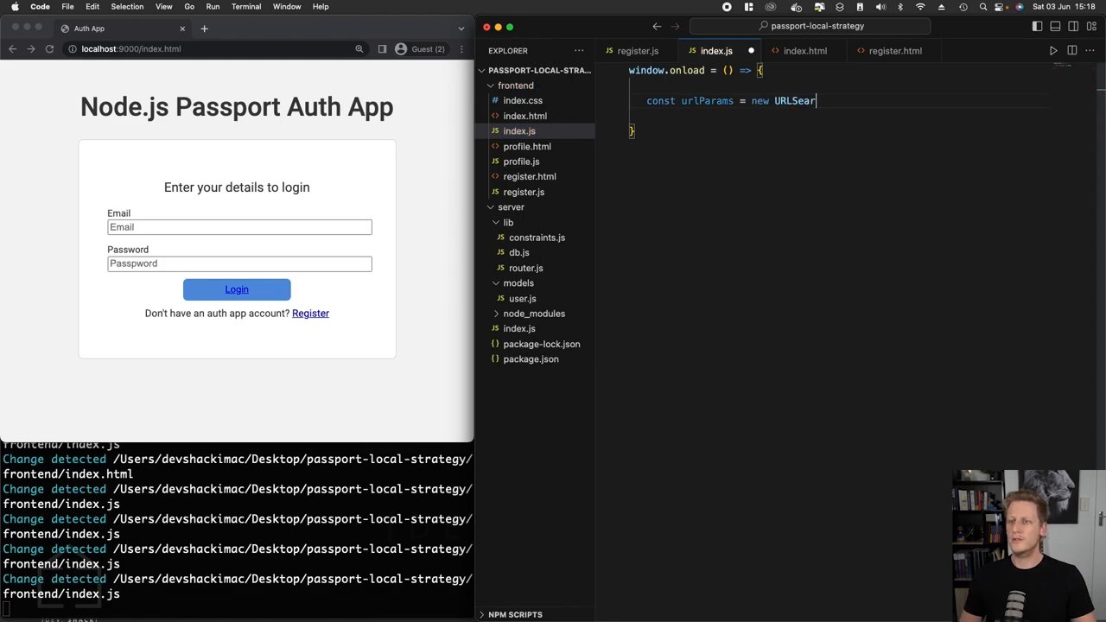
# Build urlParams from new URLSearchParams(window.location.search) and add a debugger pause.
pyautogui.write('chParams()')
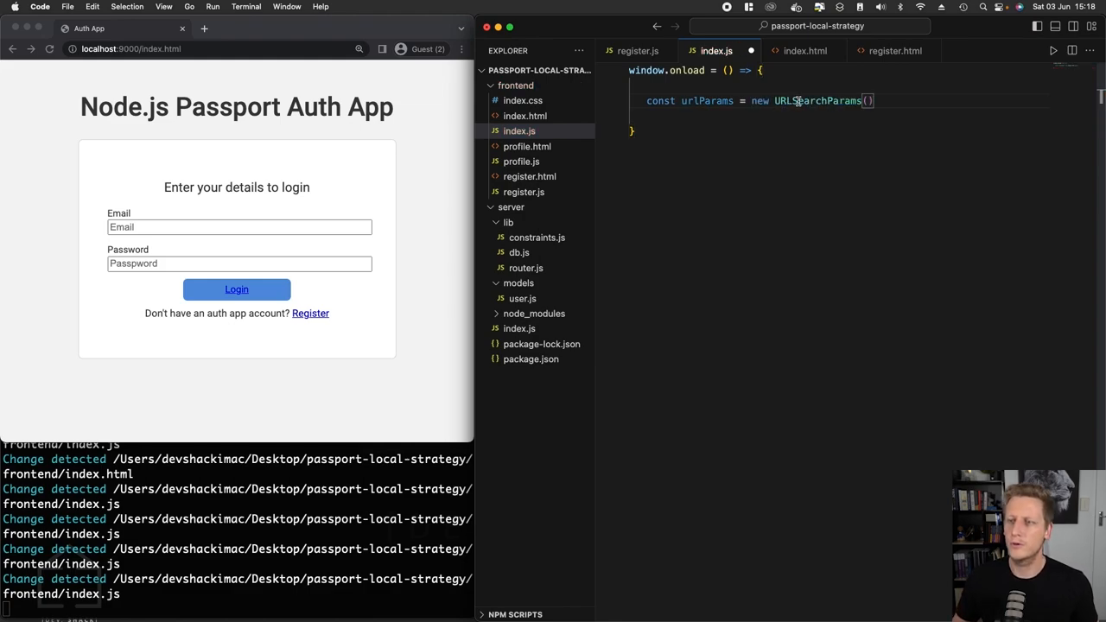
pyautogui.write('window')
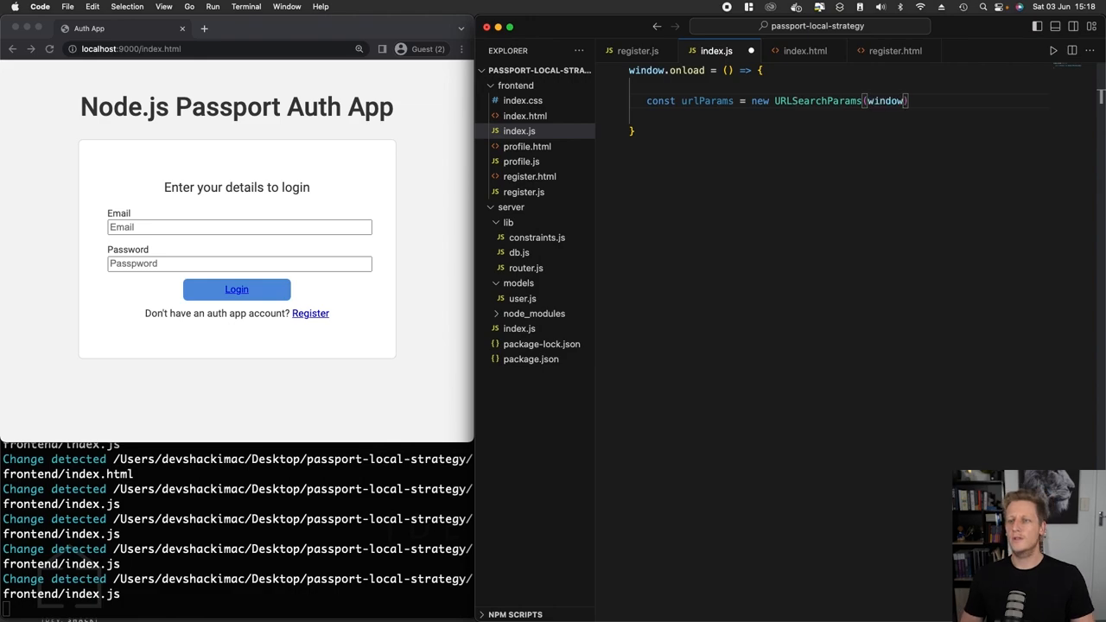
pyautogui.write('.location.search')
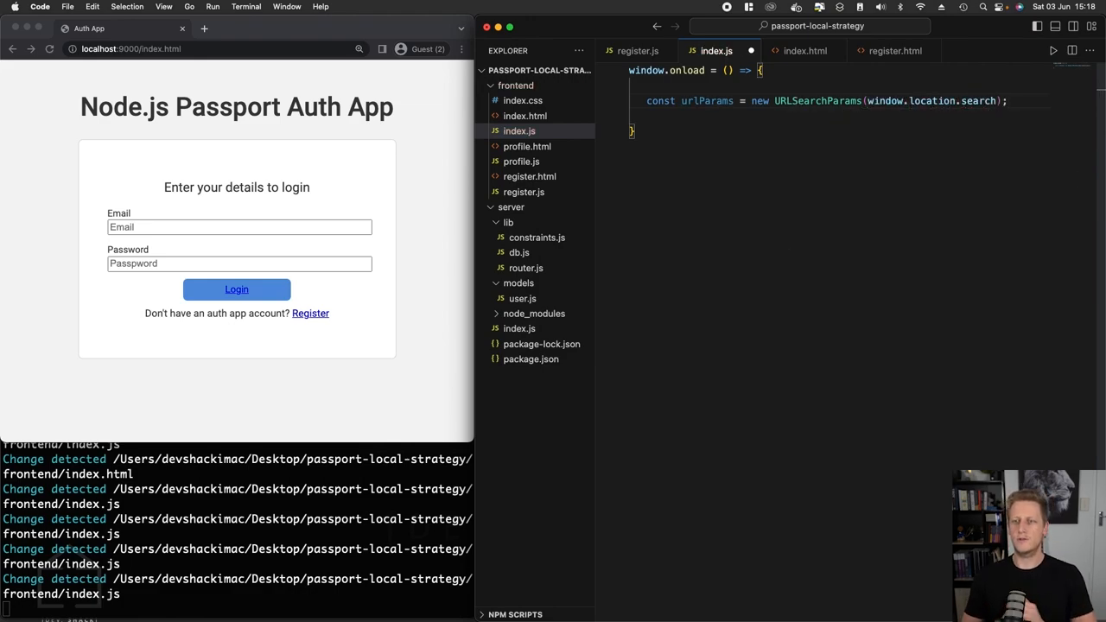
pyautogui.write('d')
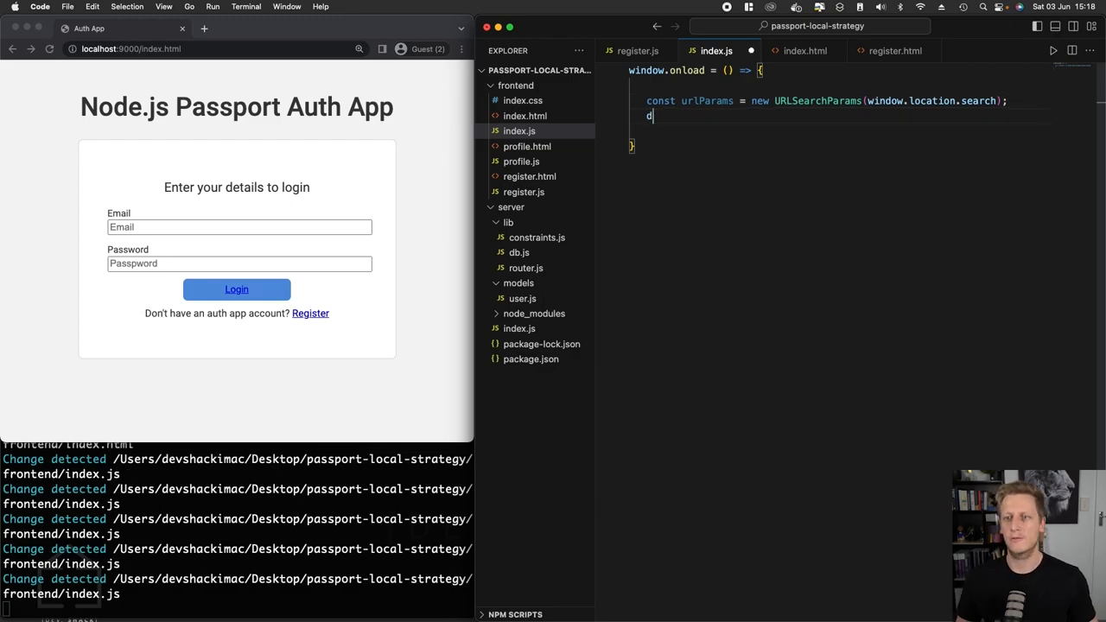
pyautogui.write('ebugger')
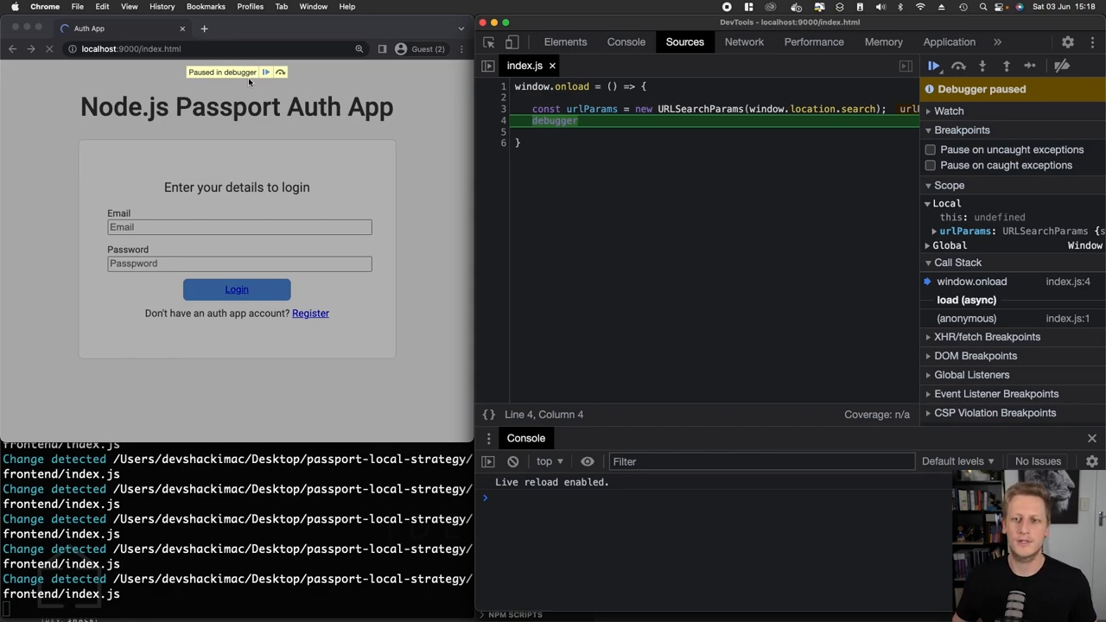
pyautogui.moveTo(591, 109)
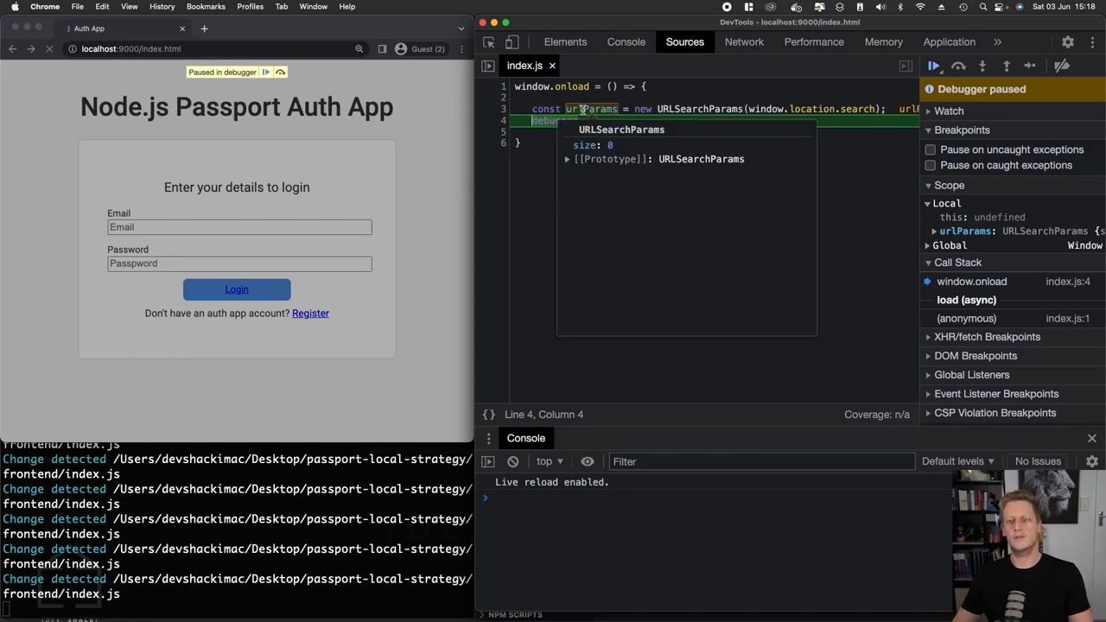
pyautogui.moveTo(363, 107)
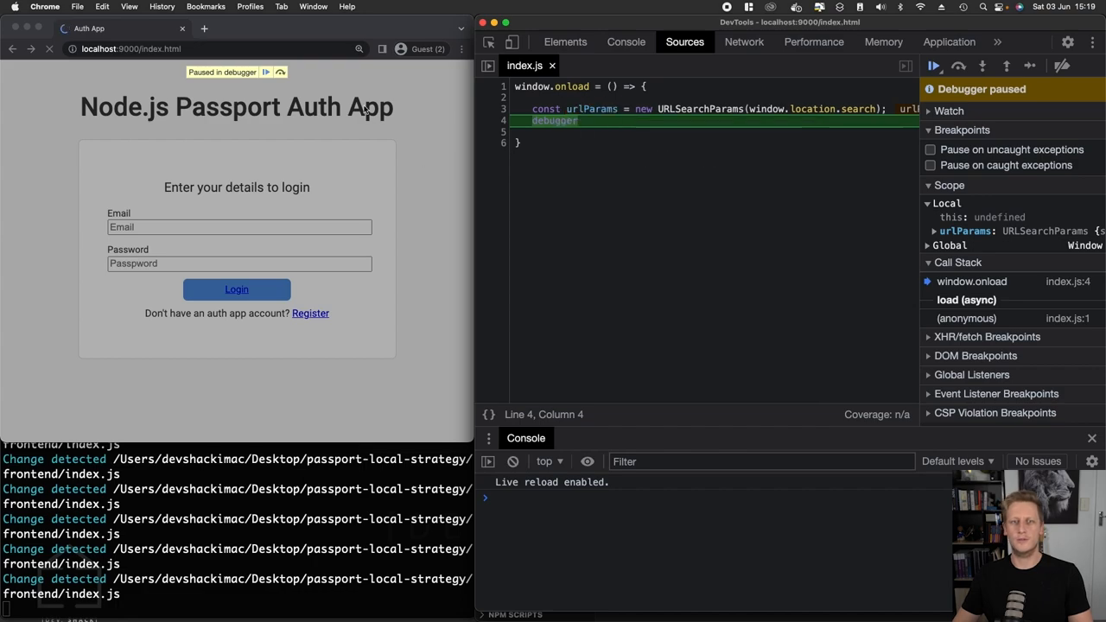
pyautogui.click(311, 312)
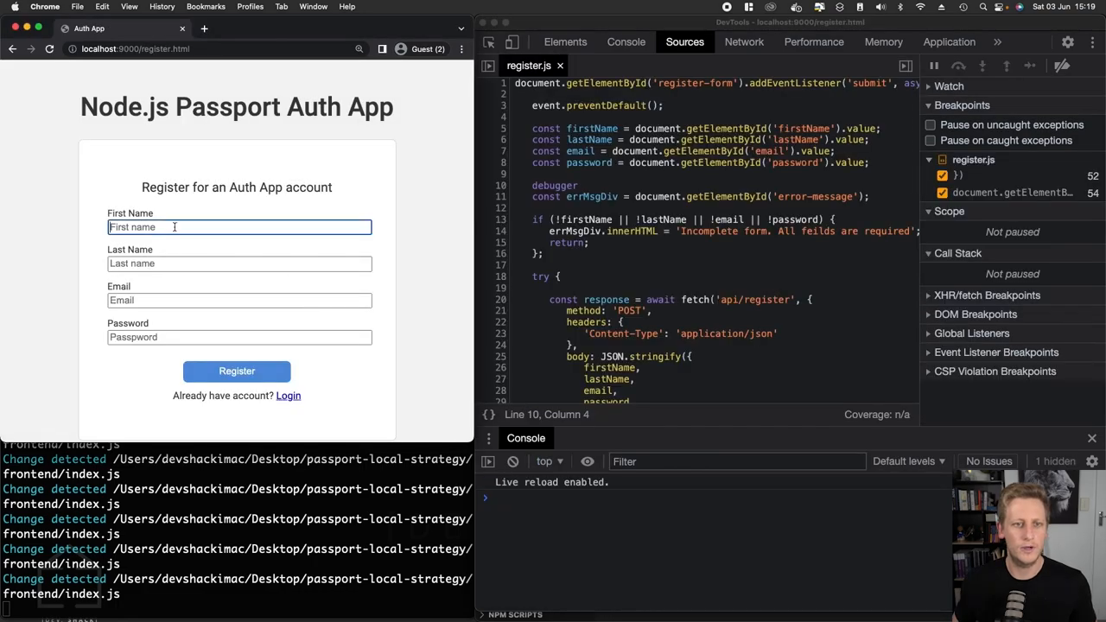
pyautogui.write('Smith')
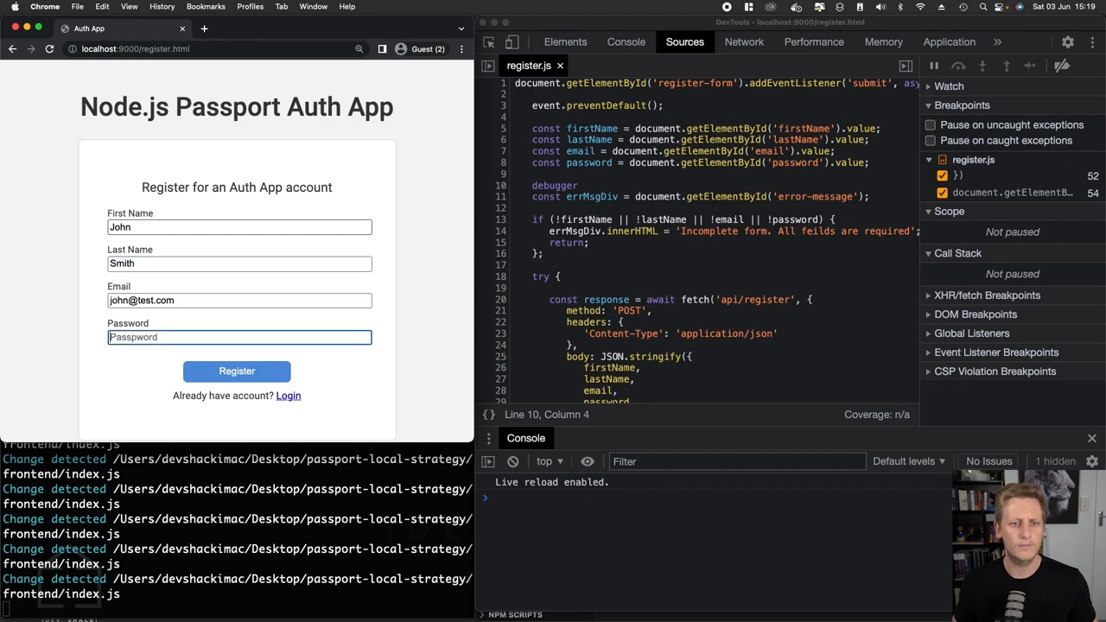
pyautogui.click(236, 370)
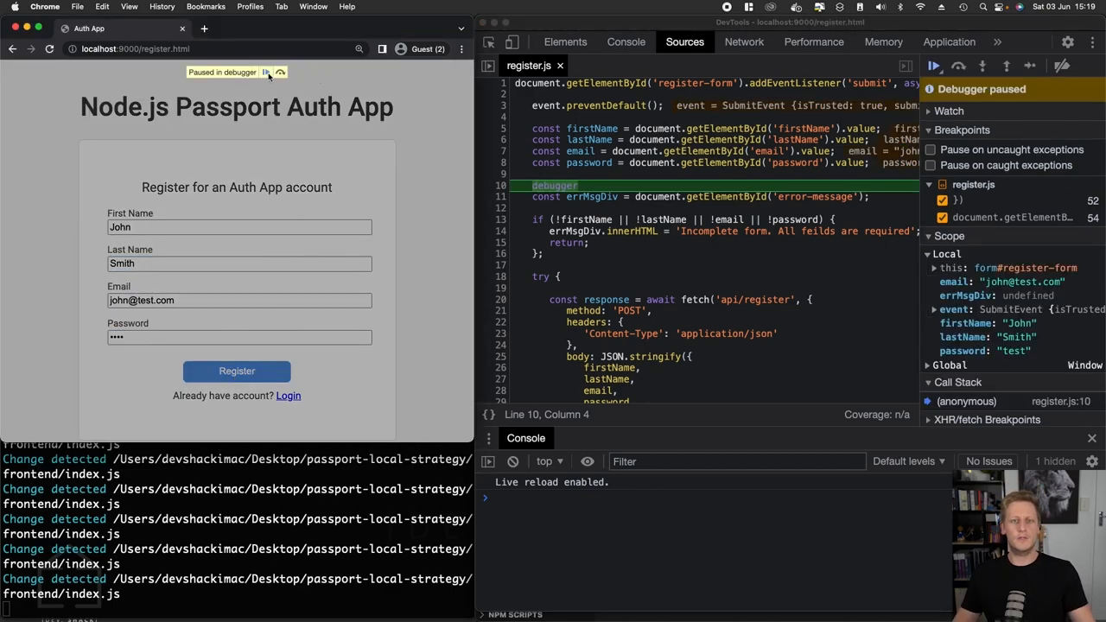
pyautogui.click(235, 370)
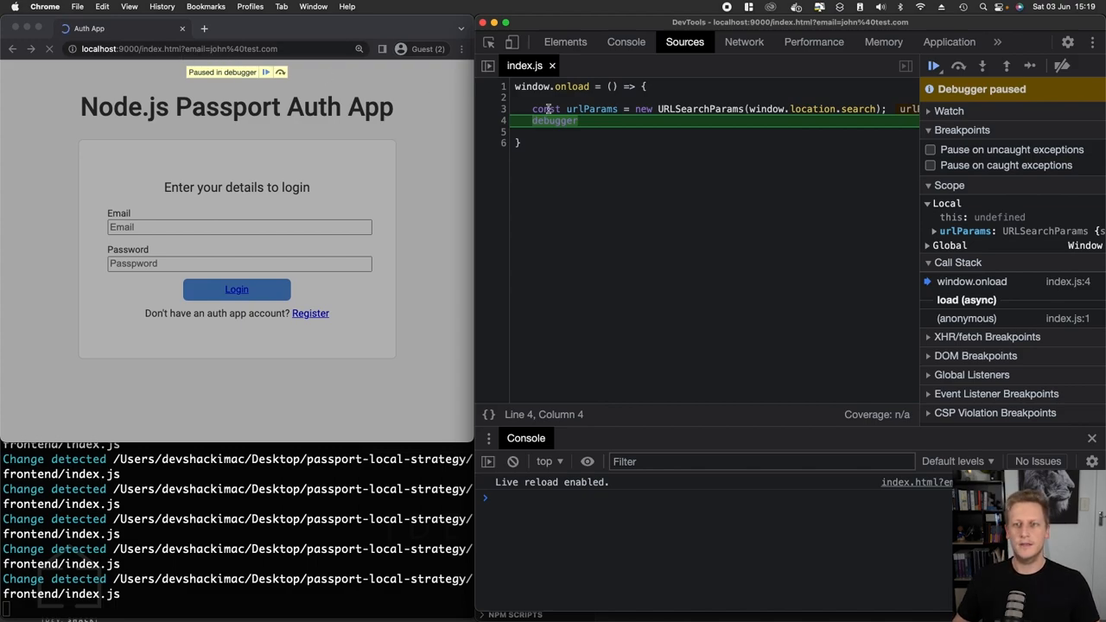
pyautogui.moveTo(591, 109)
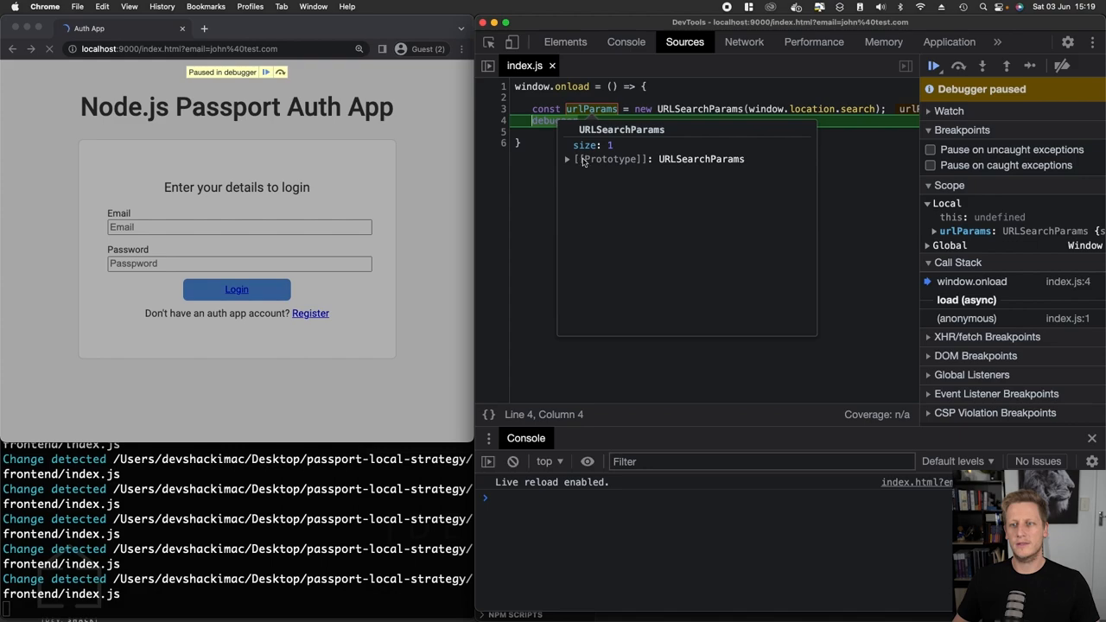
pyautogui.click(568, 159)
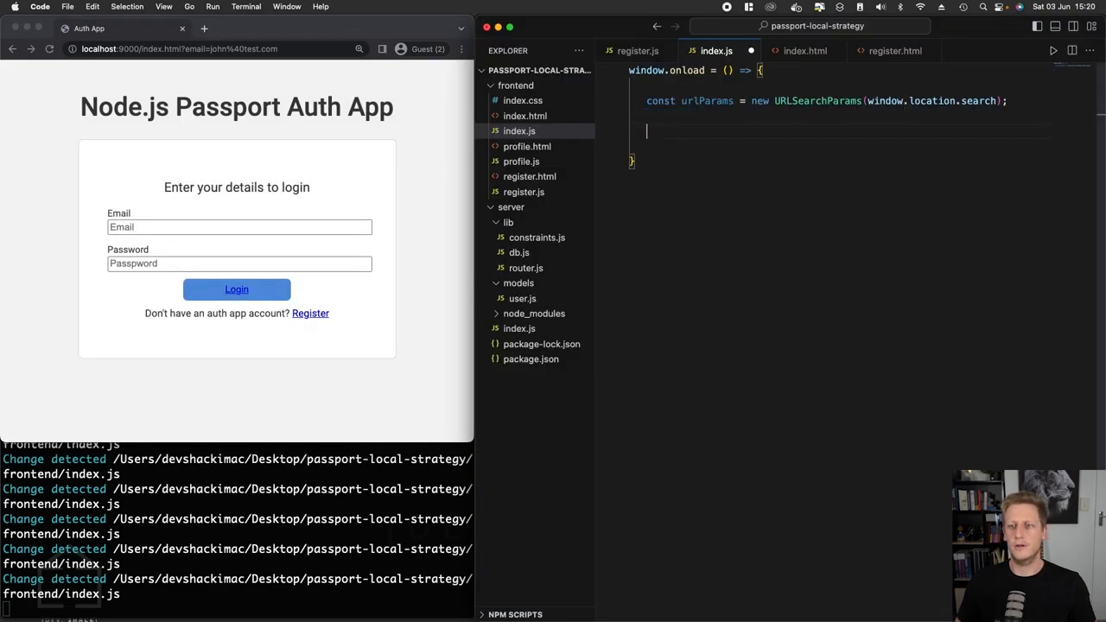
# Return early from the onload handler when urlParams is missing.
pyautogui.write('if ()')
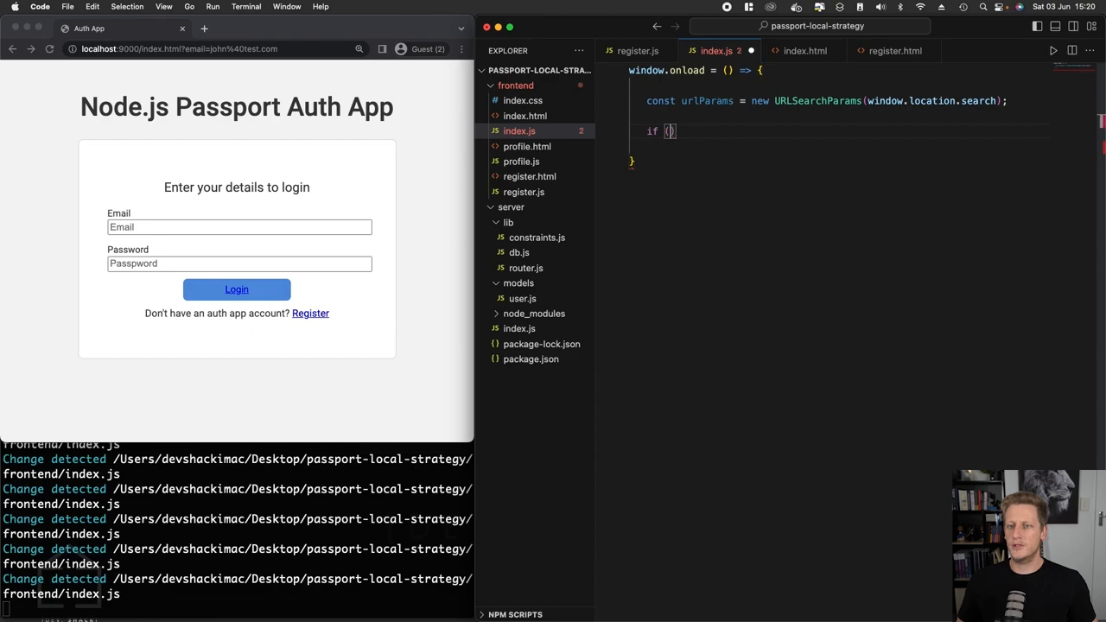
pyautogui.write('urlParams')
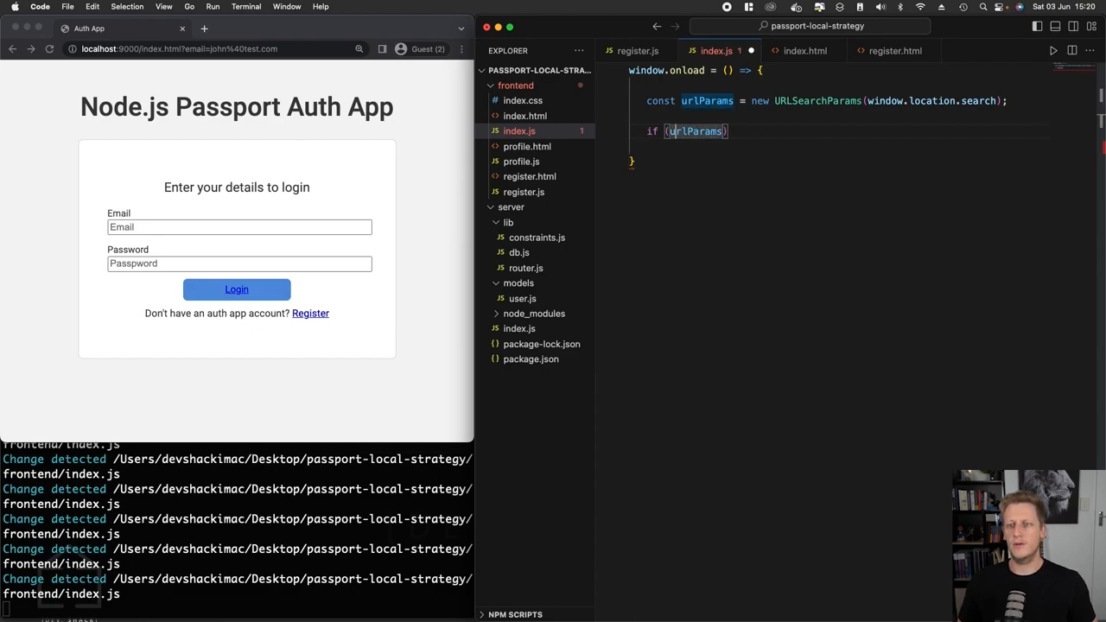
pyautogui.write('!')
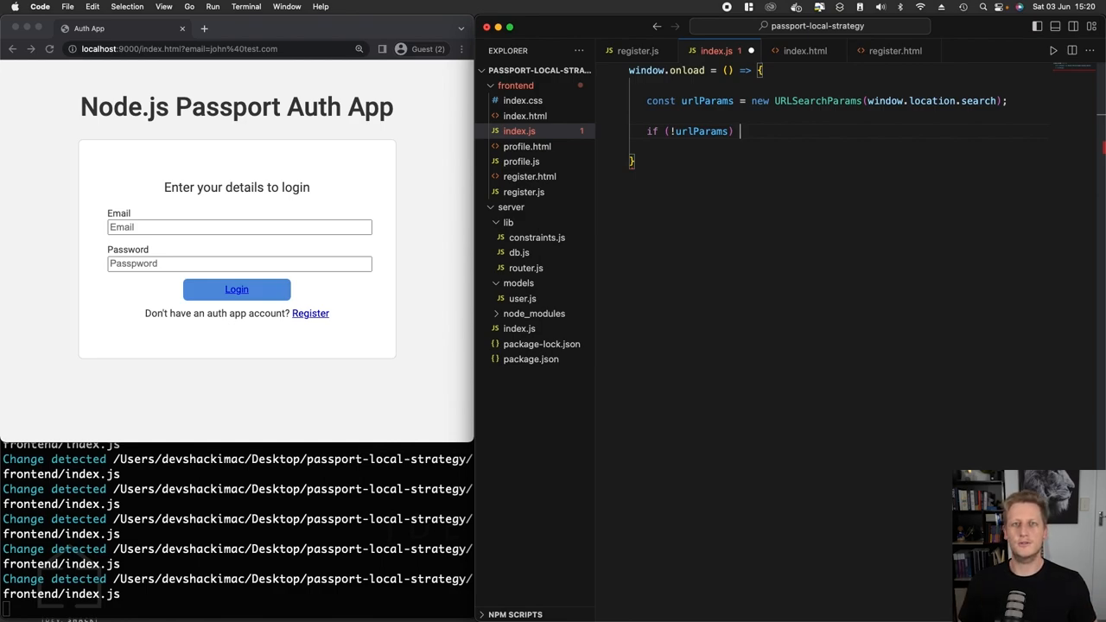
pyautogui.write('return;')
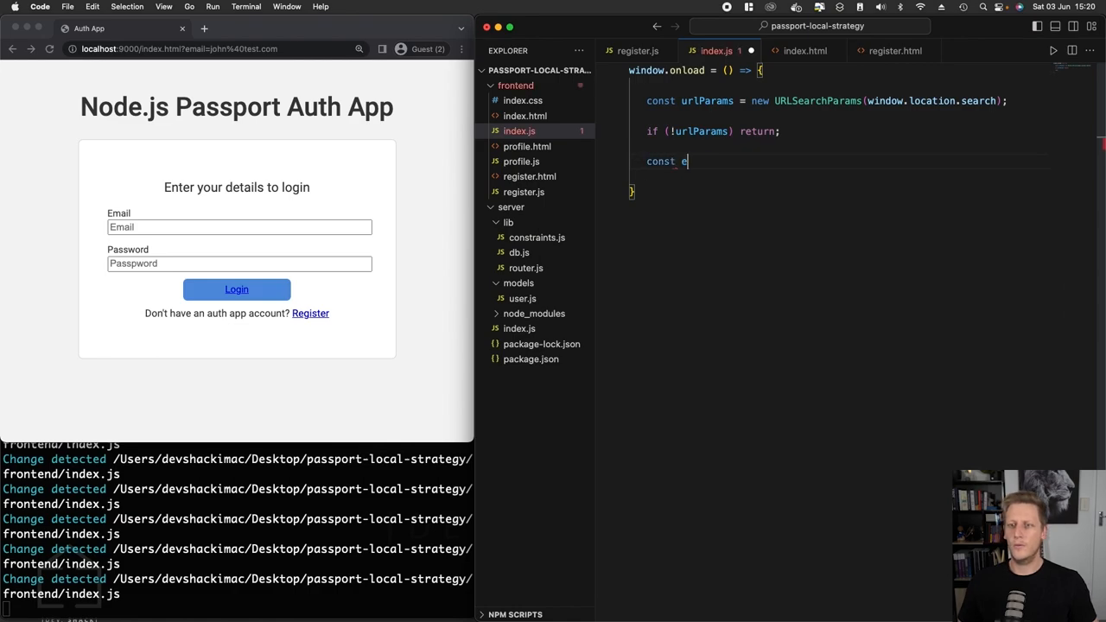
# Read the 'email' query parameter into an email constant with urlParams.get.
pyautogui.write('mail = ur')
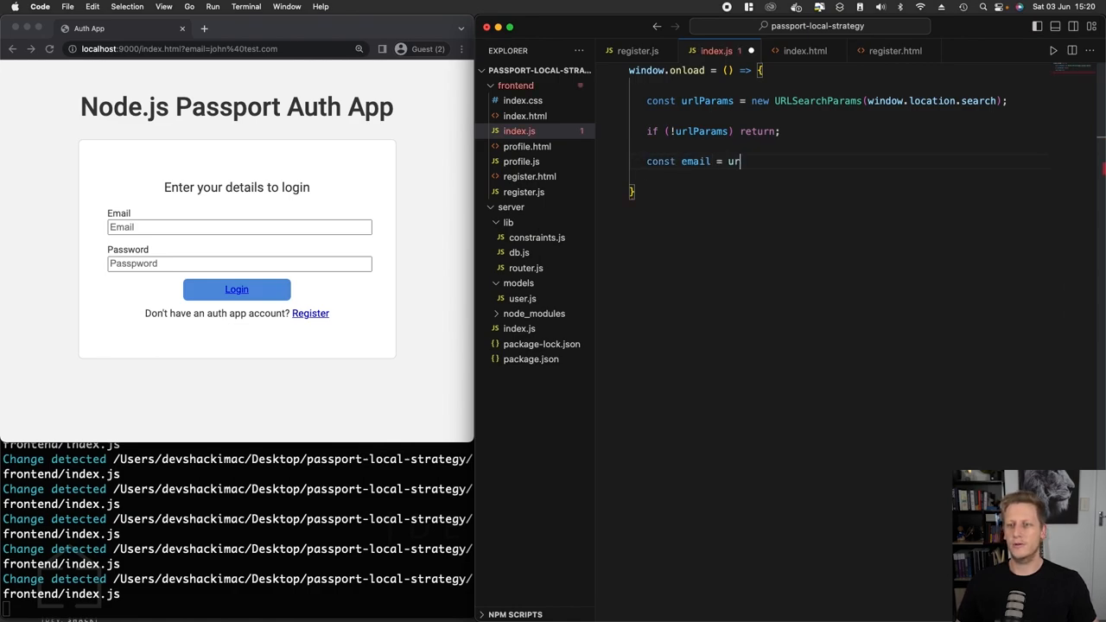
pyautogui.write('Params.')
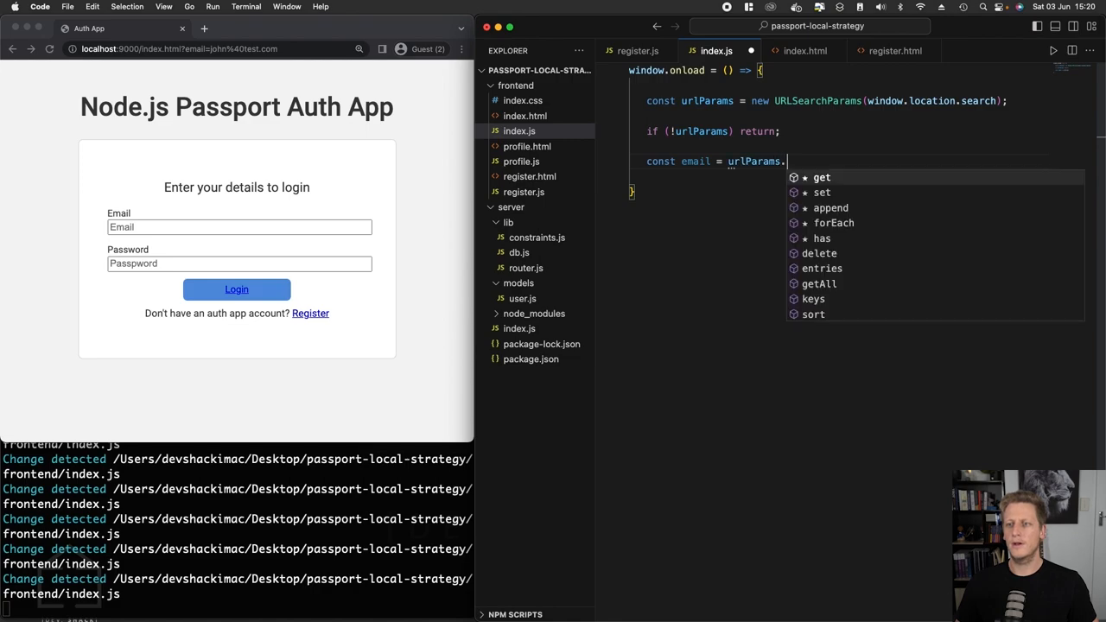
pyautogui.write("get('')")
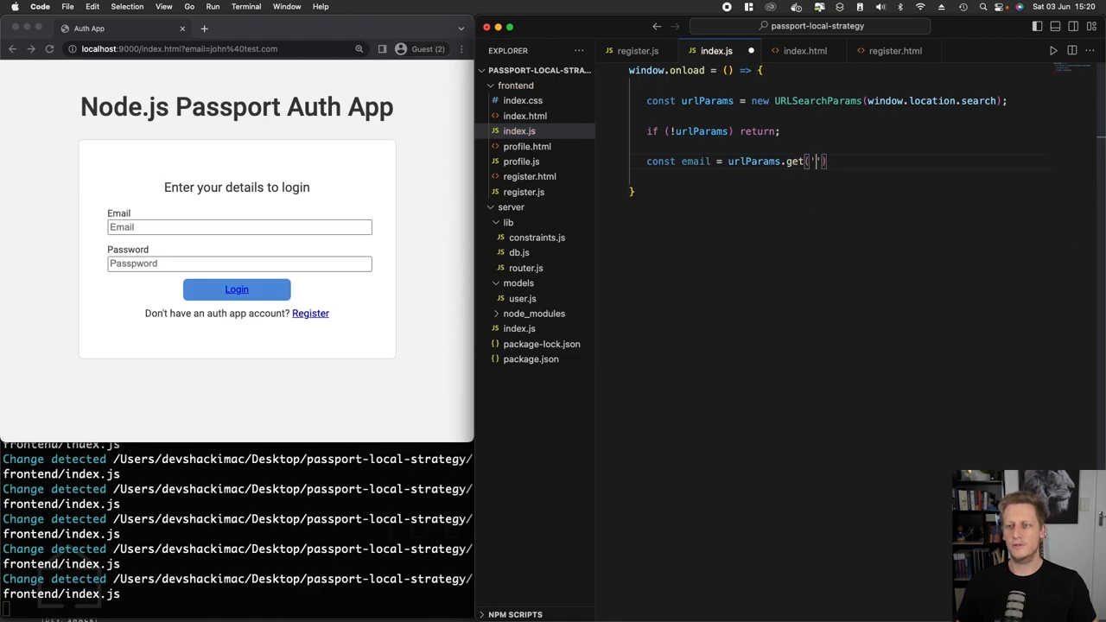
pyautogui.write('email')
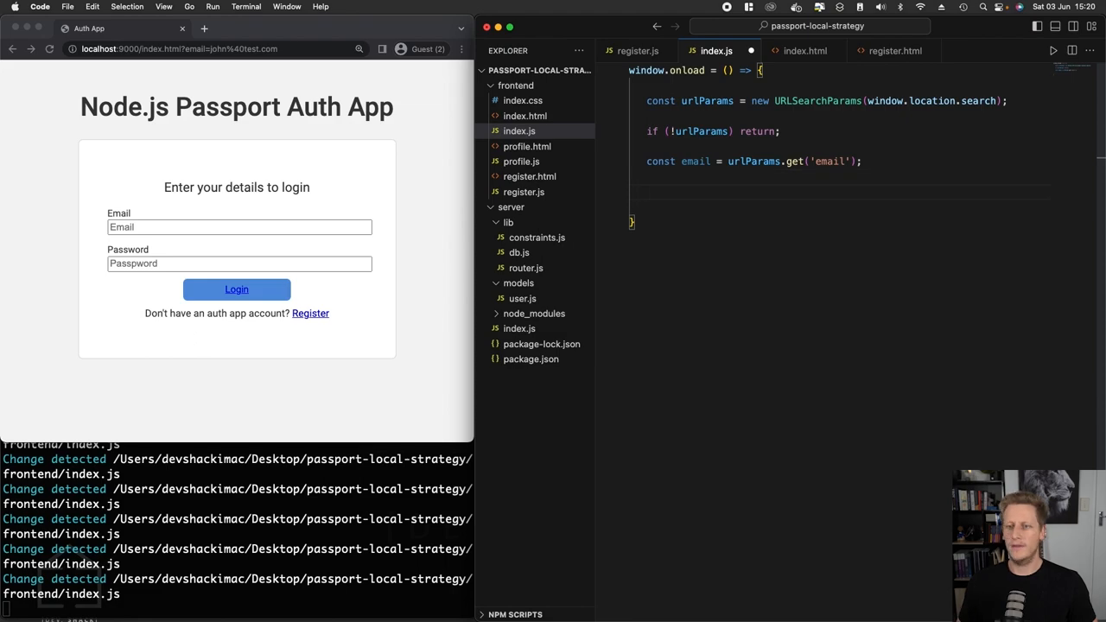
# When email exists, get the email input by id and set its value to email.
pyautogui.write('if (email)')
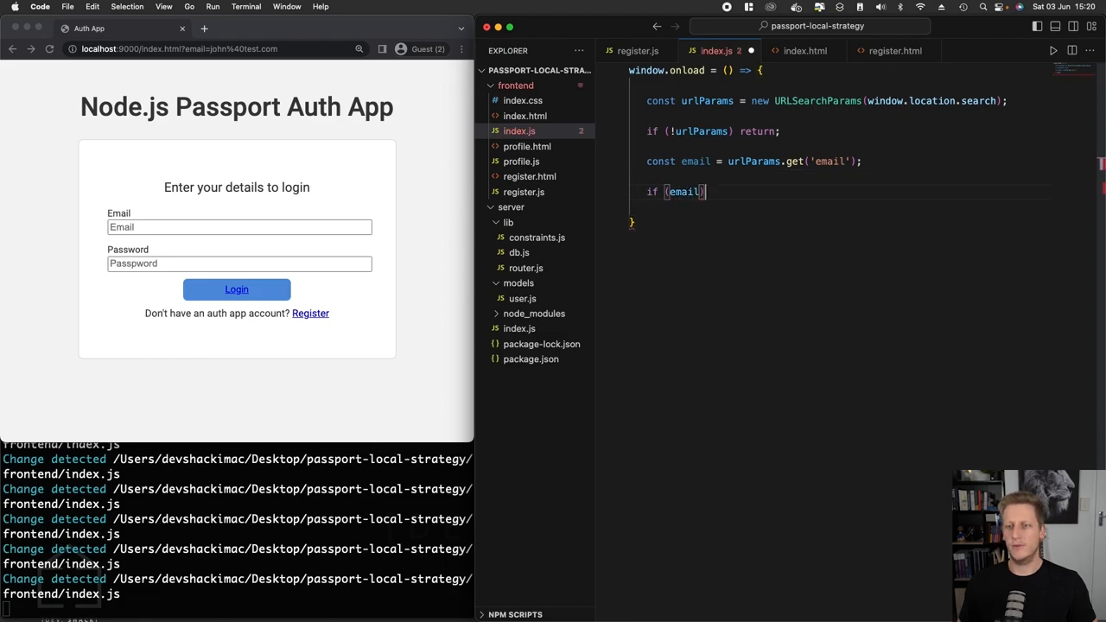
pyautogui.write('const emau')
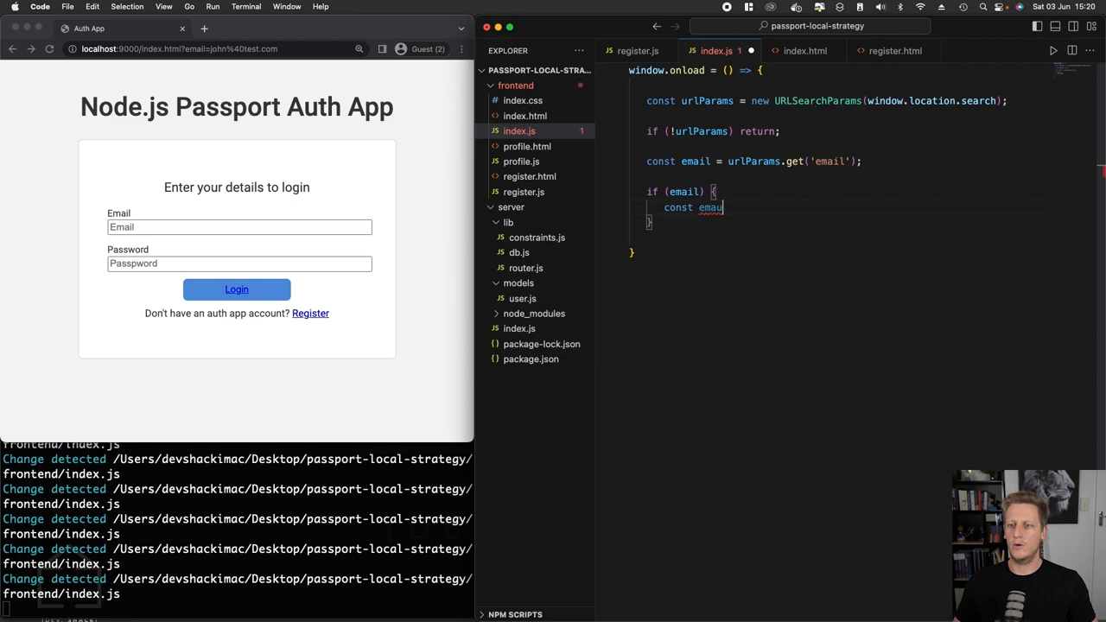
pyautogui.write('Input = docum')
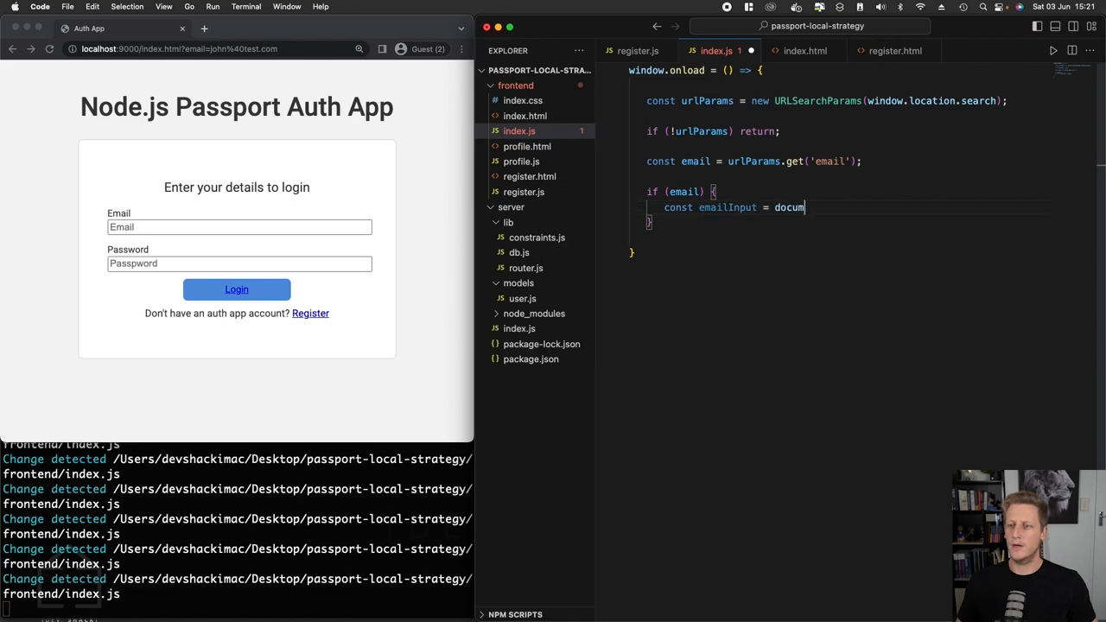
pyautogui.write('ent.getE')
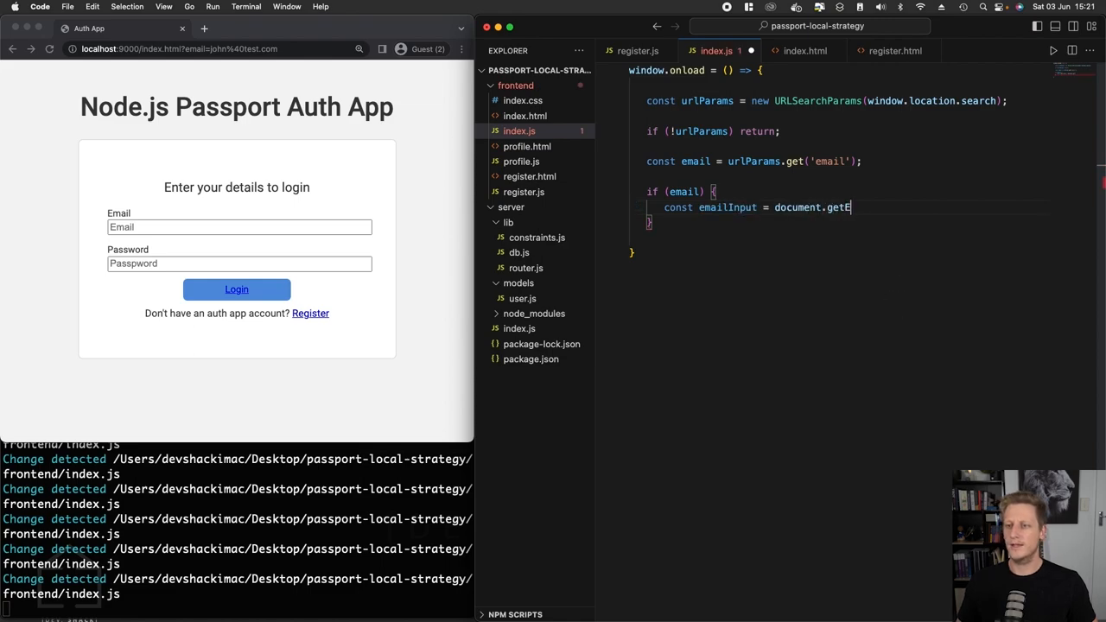
pyautogui.write('lementI')
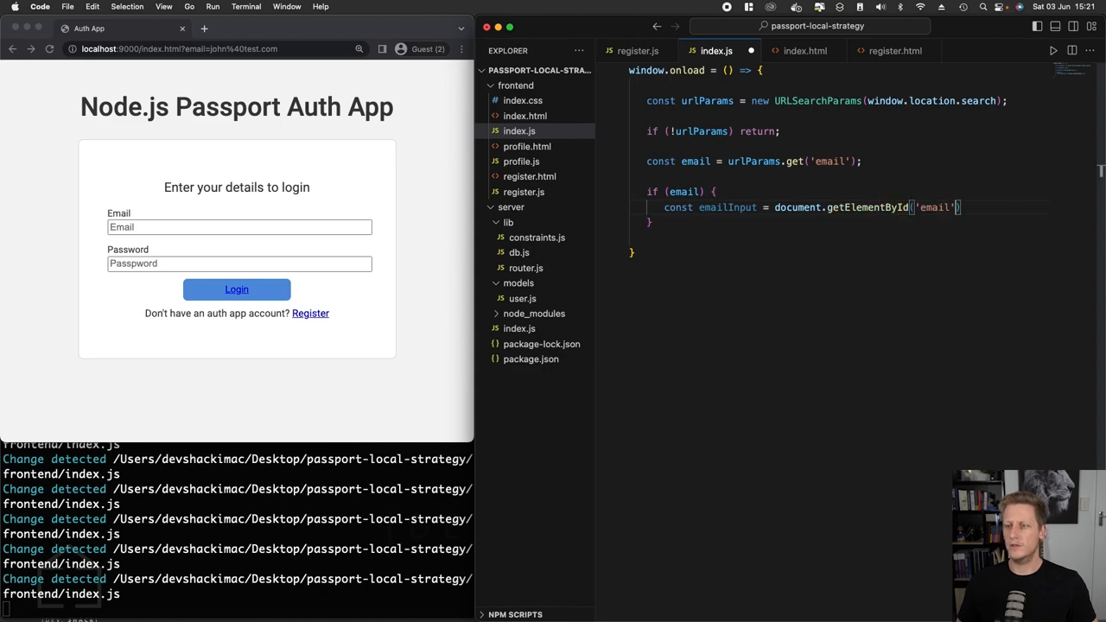
pyautogui.write('emailInput.')
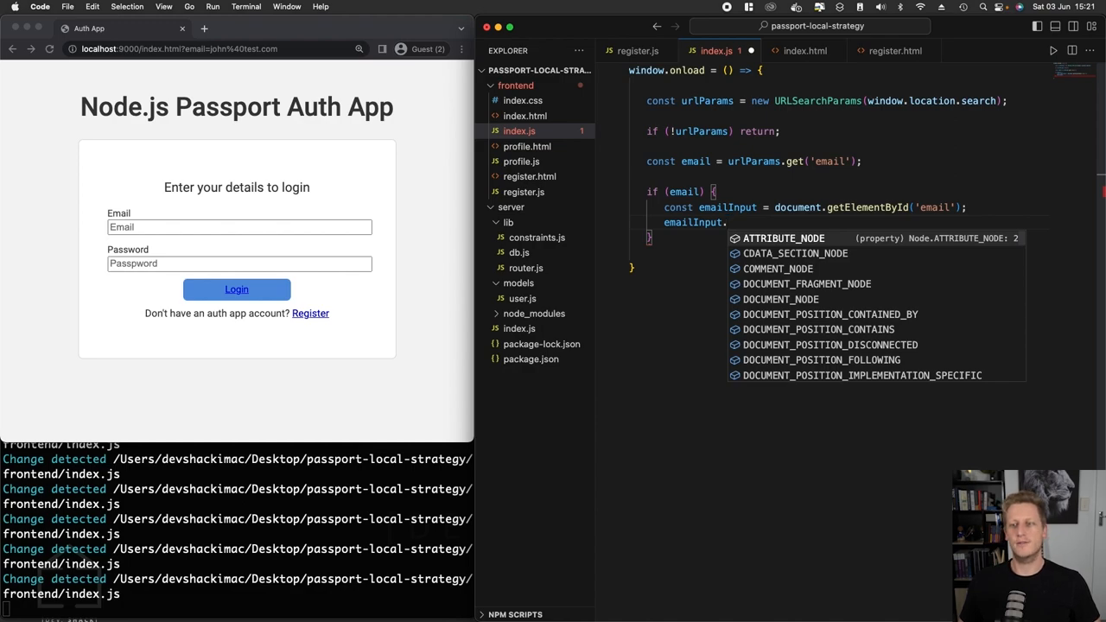
pyautogui.write('value = ea')
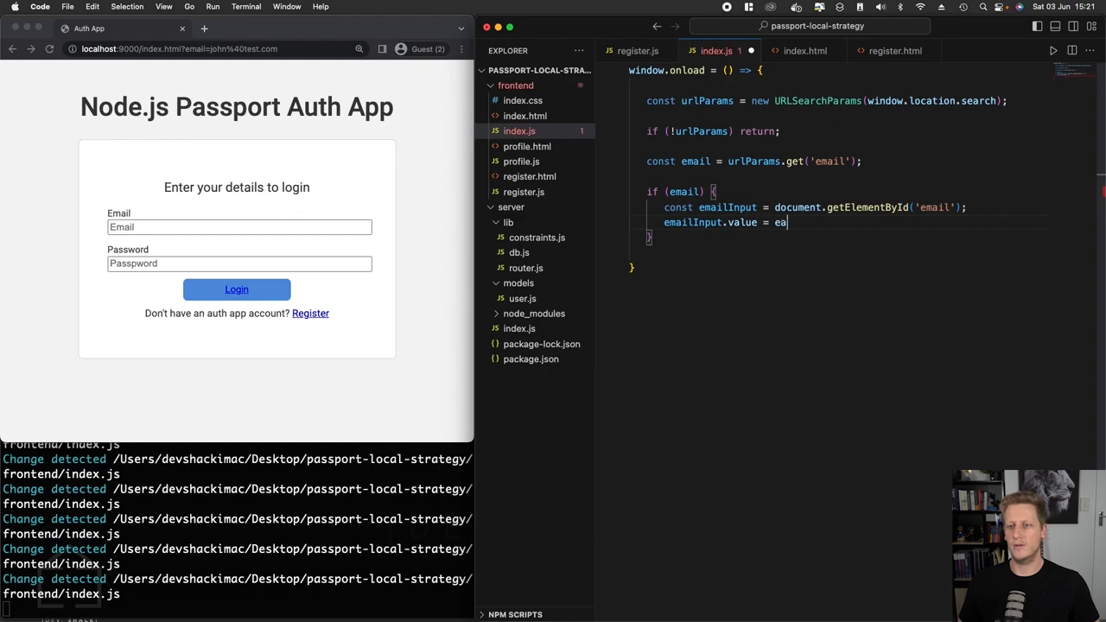
pyautogui.write('mail;')
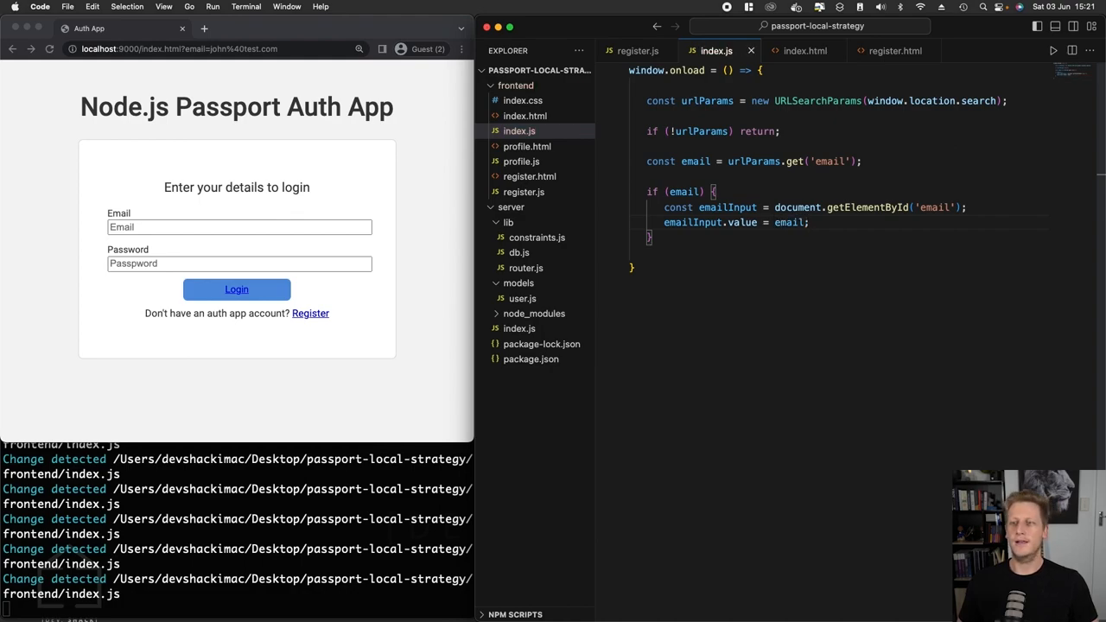
pyautogui.write('john@test.com')
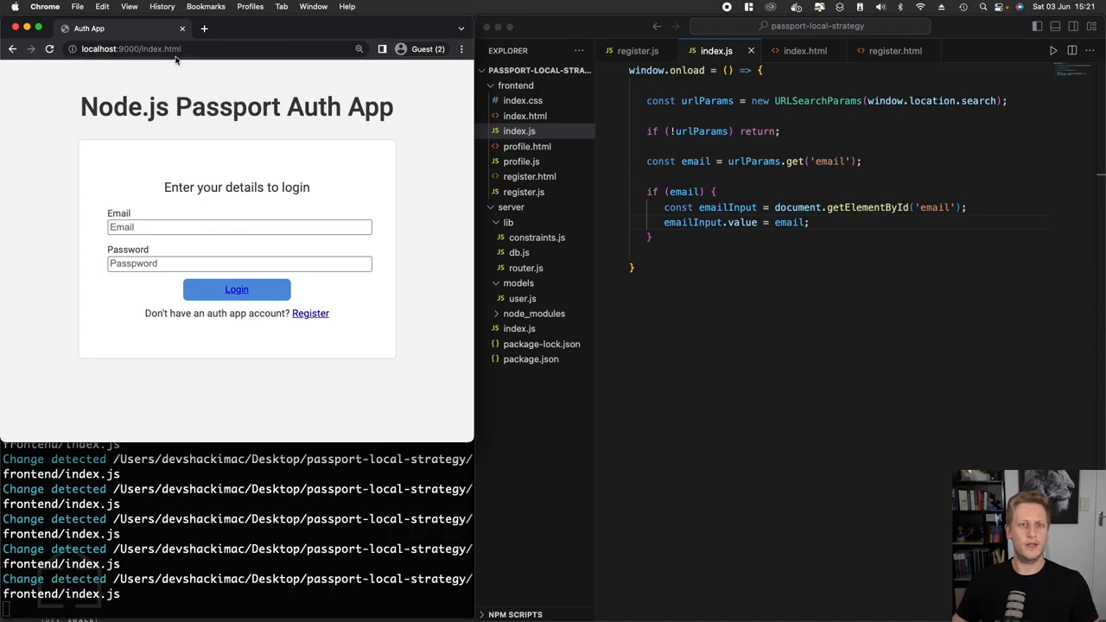
pyautogui.click(49, 49)
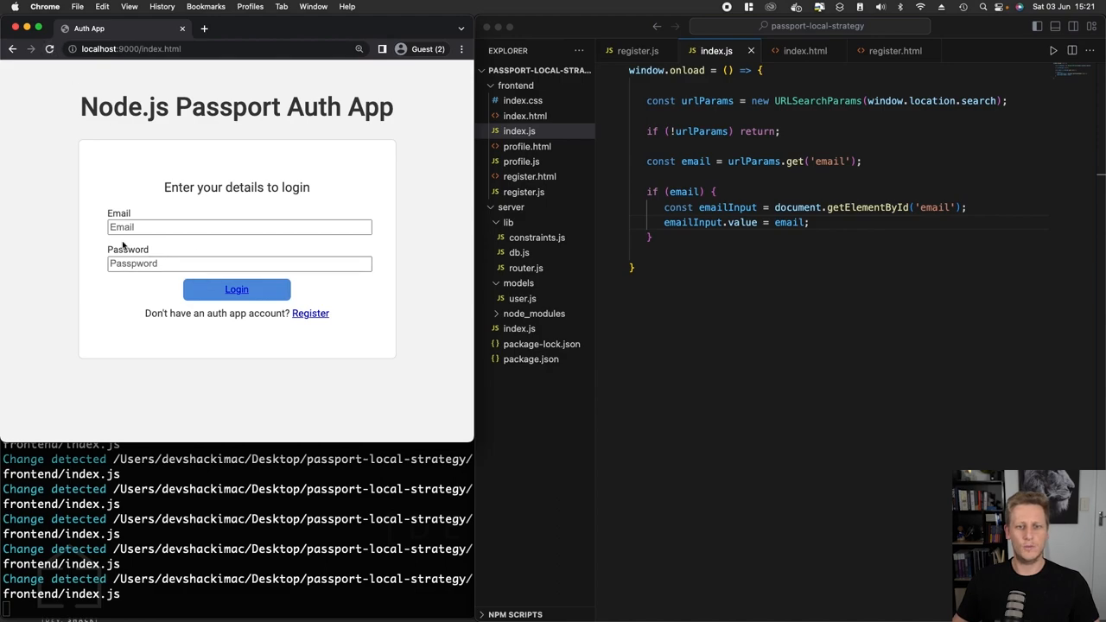
pyautogui.click(311, 312)
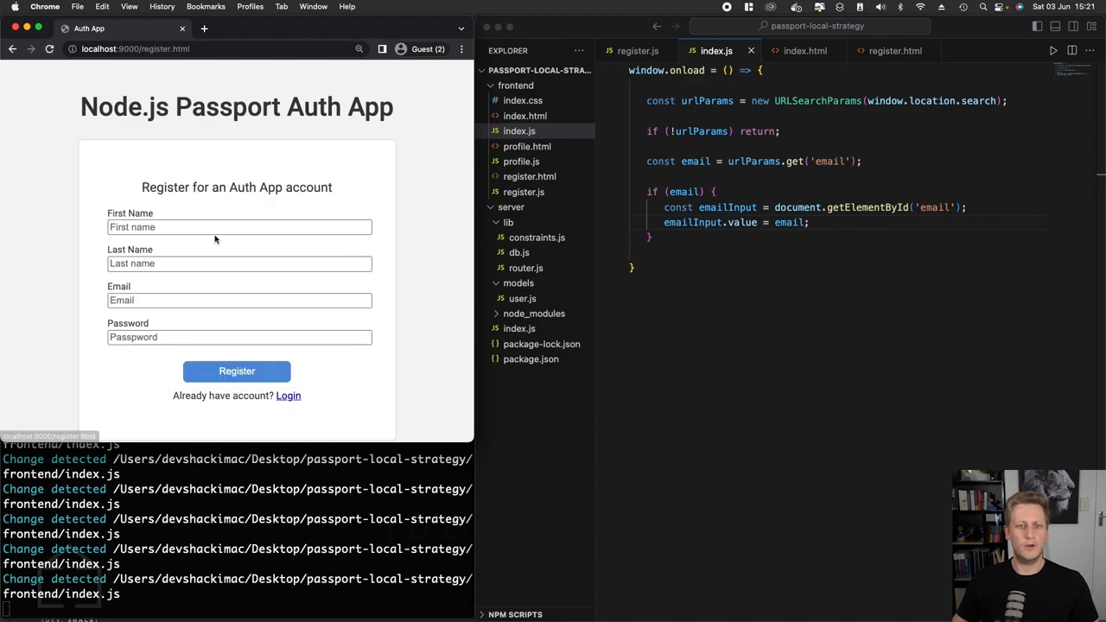
pyautogui.write('John')
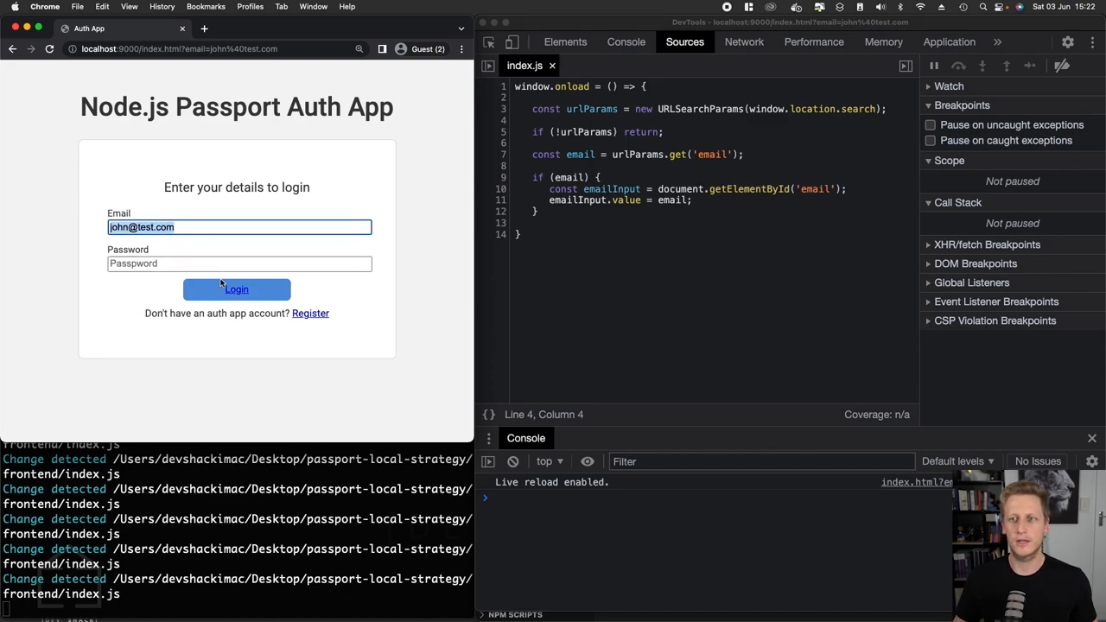
pyautogui.moveTo(273, 324)
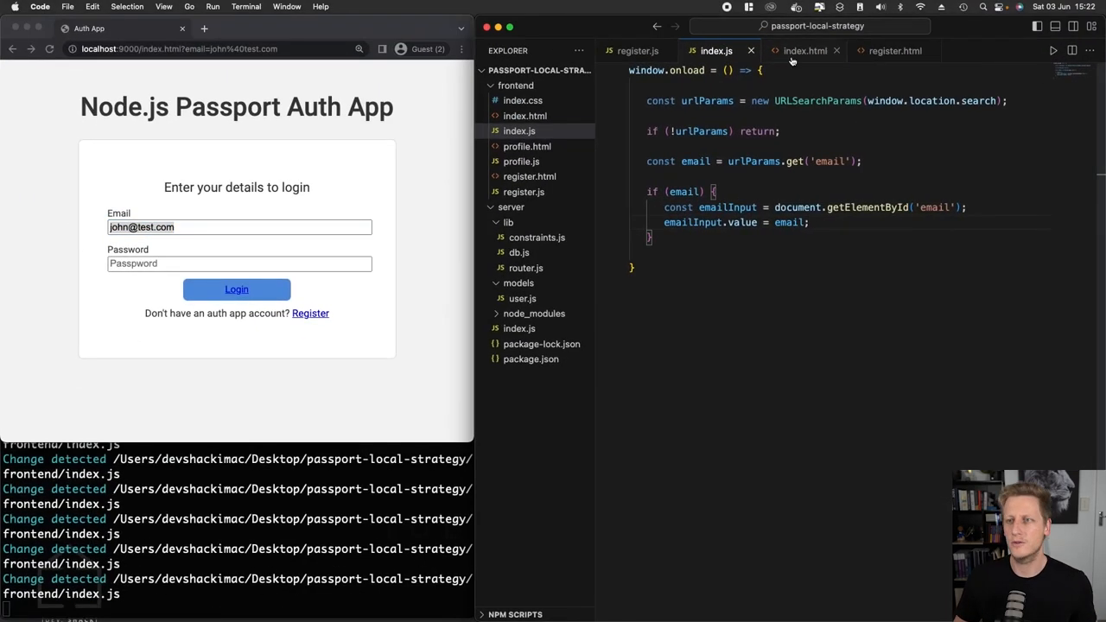
# In register.js's success branch, query the auth form's heading with document.querySelector.
pyautogui.click(638, 51)
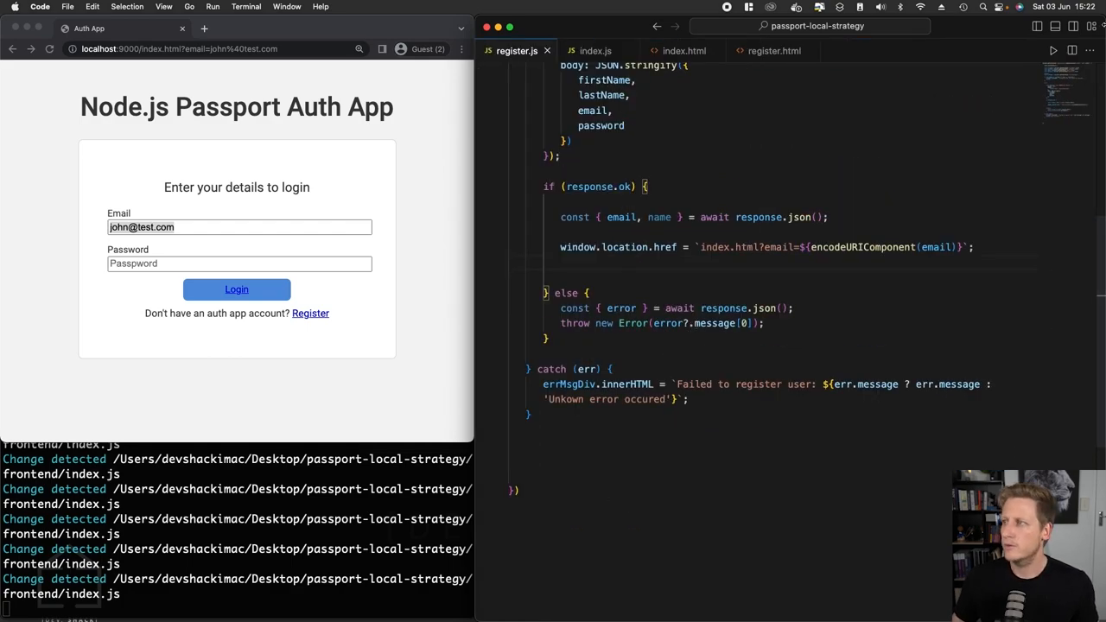
pyautogui.click(311, 313)
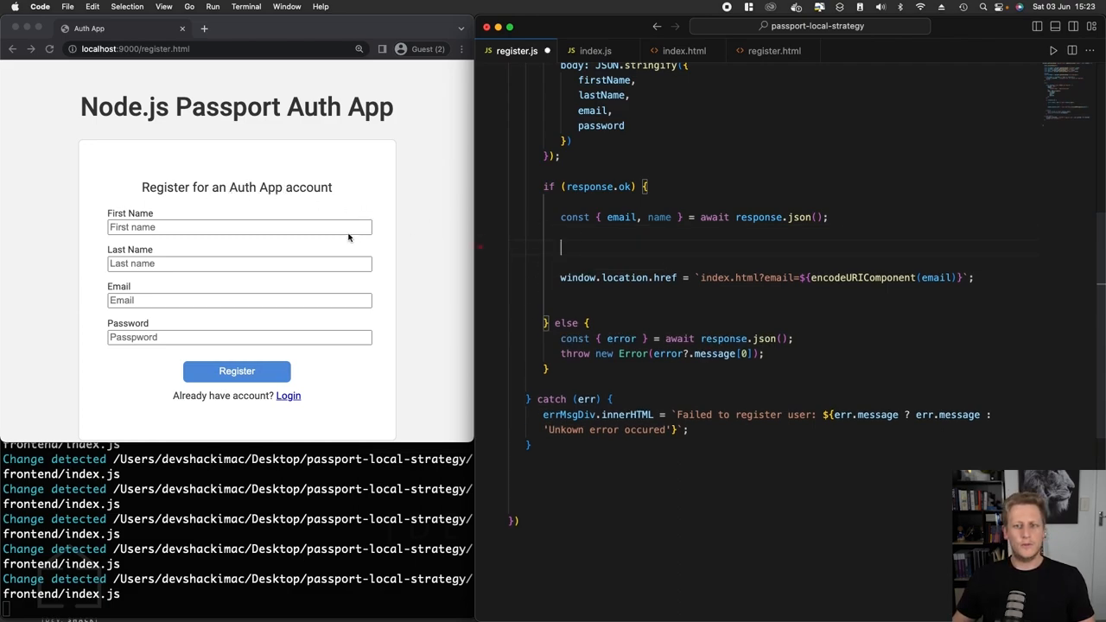
pyautogui.write('docum')
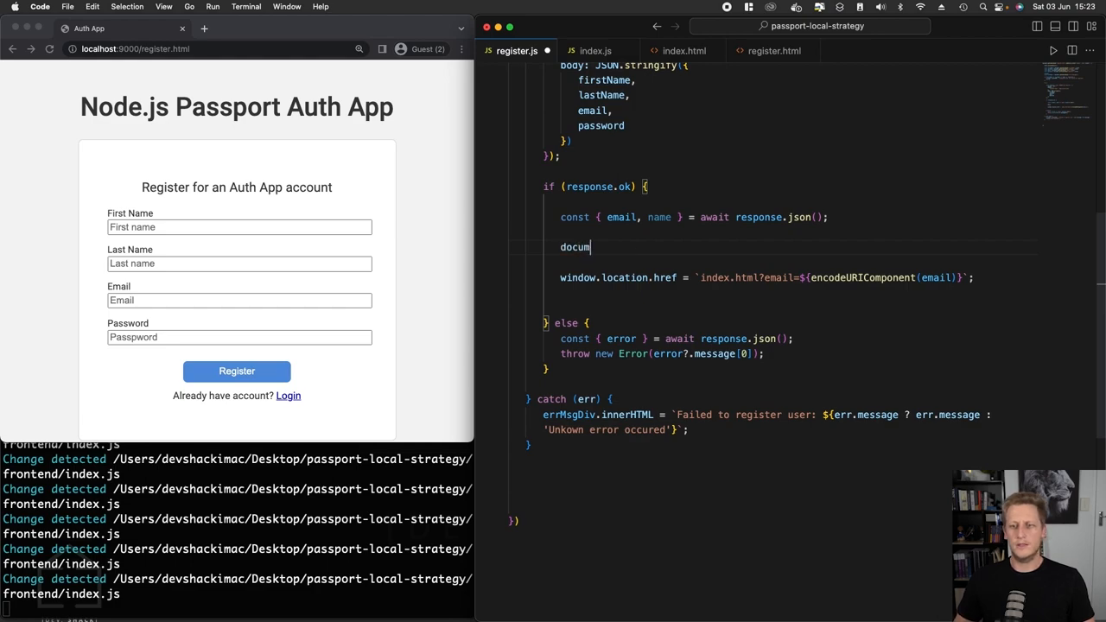
pyautogui.write('ent.query')
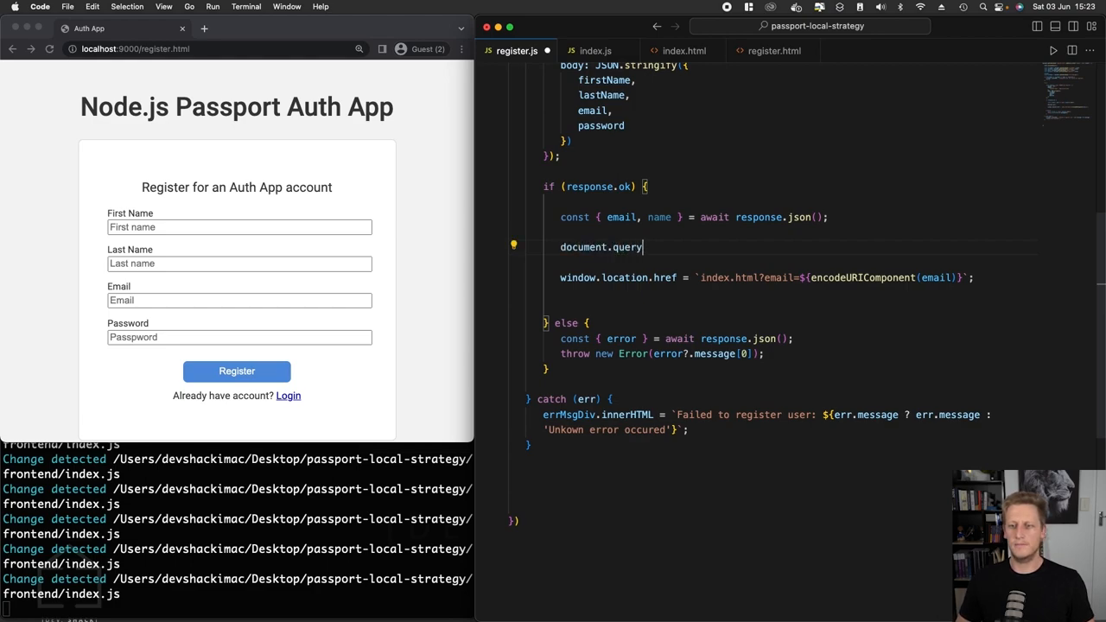
pyautogui.write("Selector('.auth-app-fo")
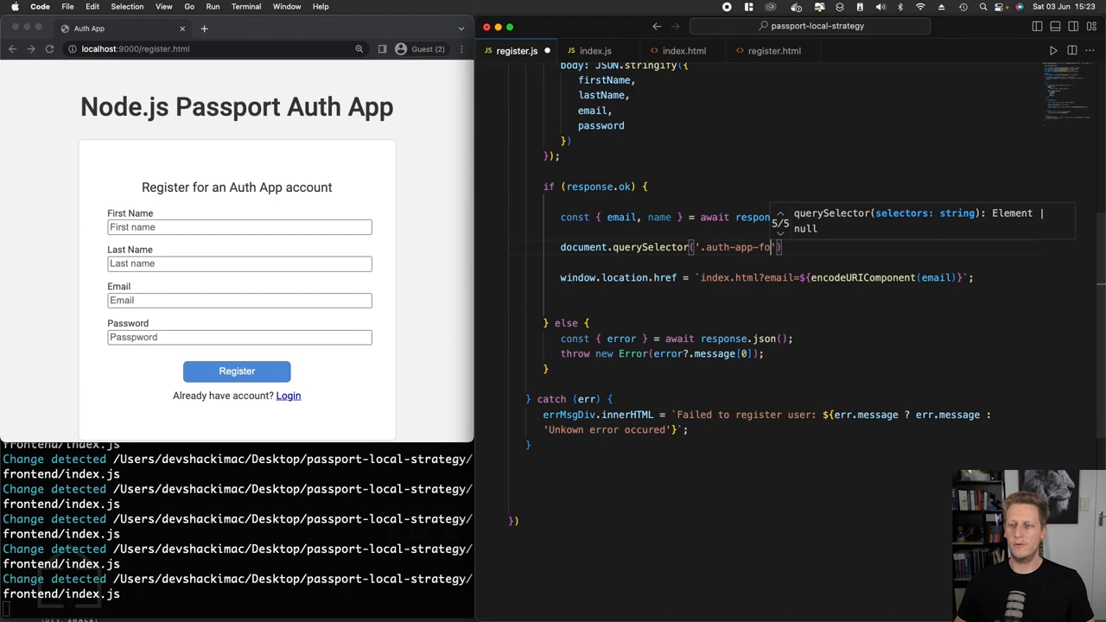
# Hide the form's h2 and paragraph by setting their style display to 'none'.
pyautogui.write('h2')
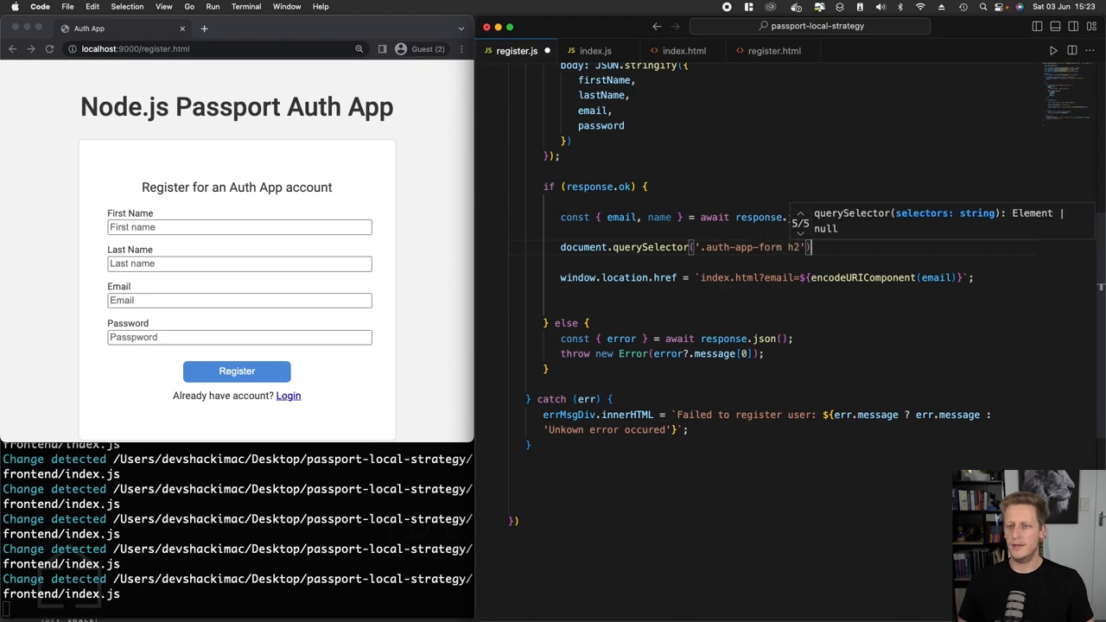
pyautogui.write('.style.')
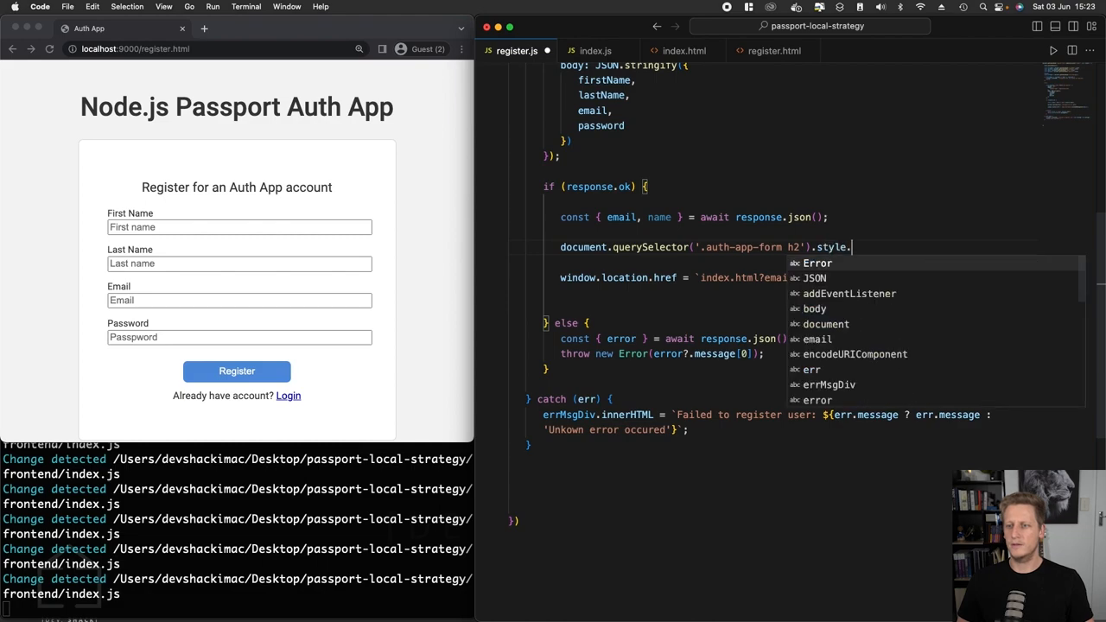
pyautogui.write('display')
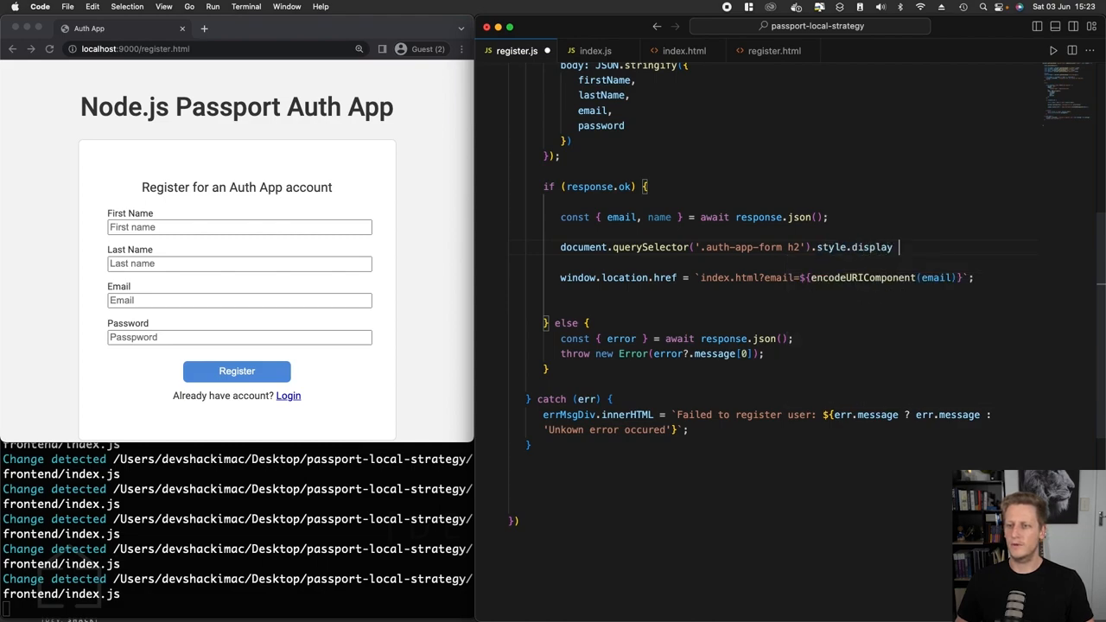
pyautogui.write("= ''")
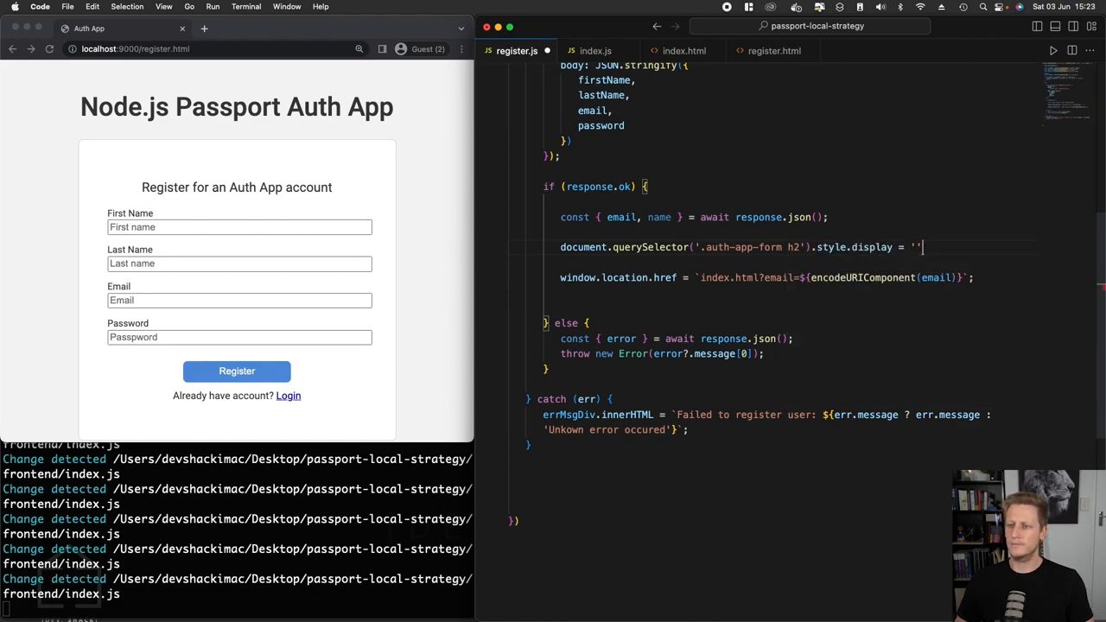
pyautogui.write('noen')
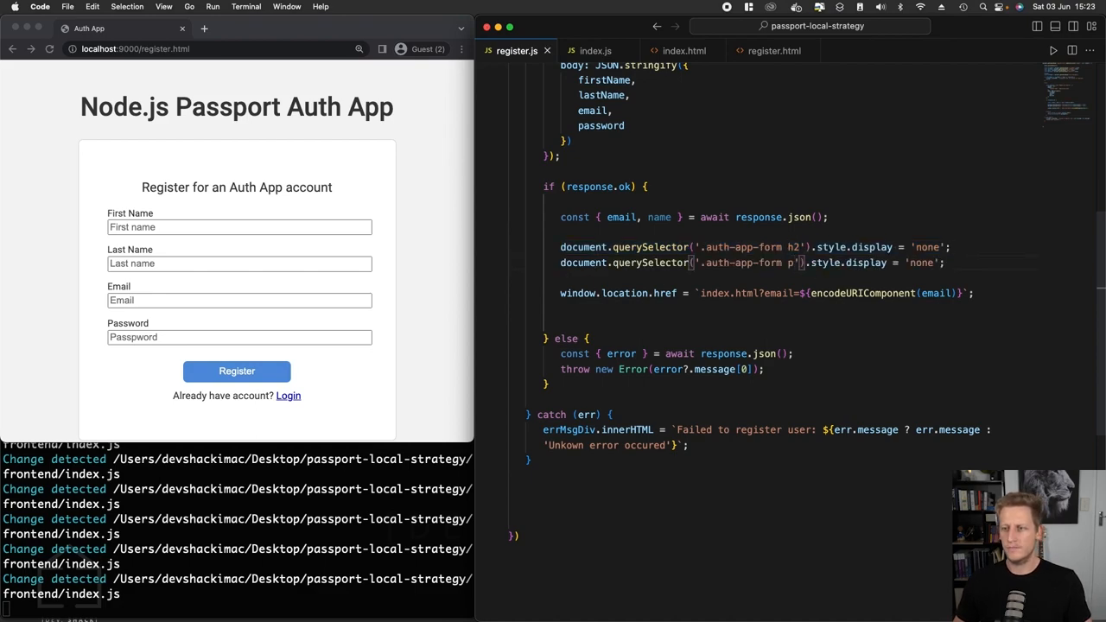
# Get the register form by its 'register-form' id, checking the id in register.html.
pyautogui.write('const form = document.get')
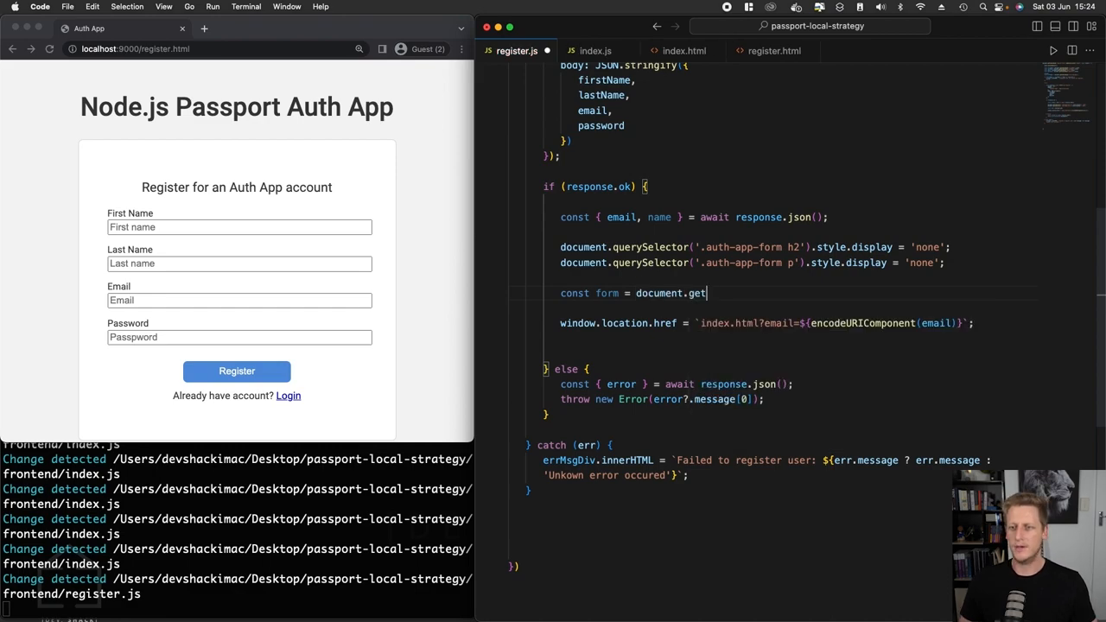
pyautogui.write('ElementById=')
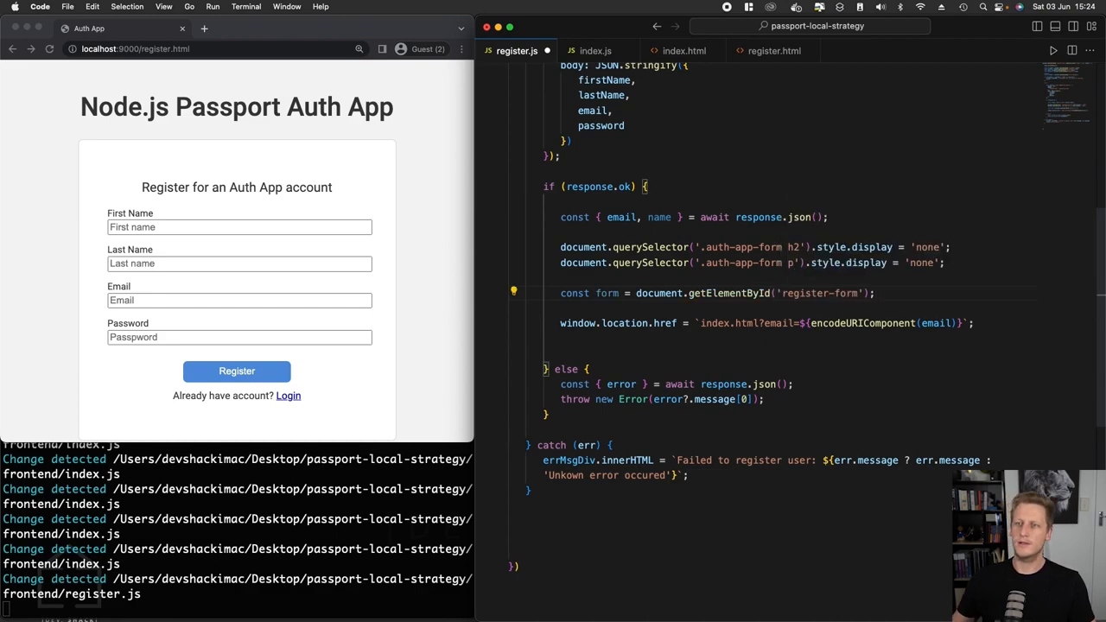
pyautogui.click(684, 50)
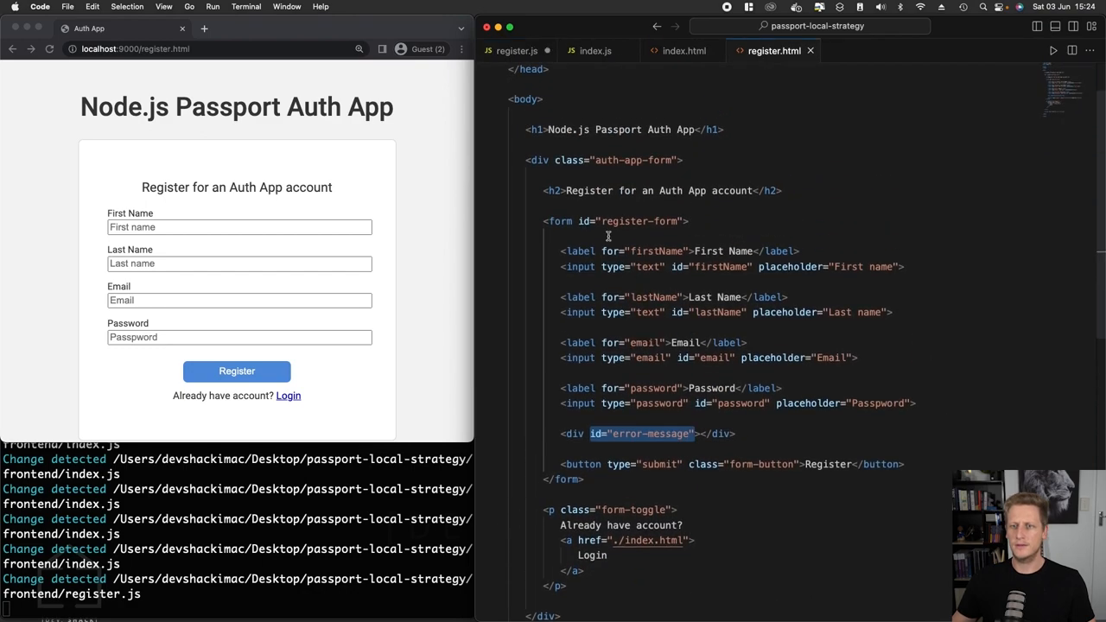
pyautogui.click(515, 50)
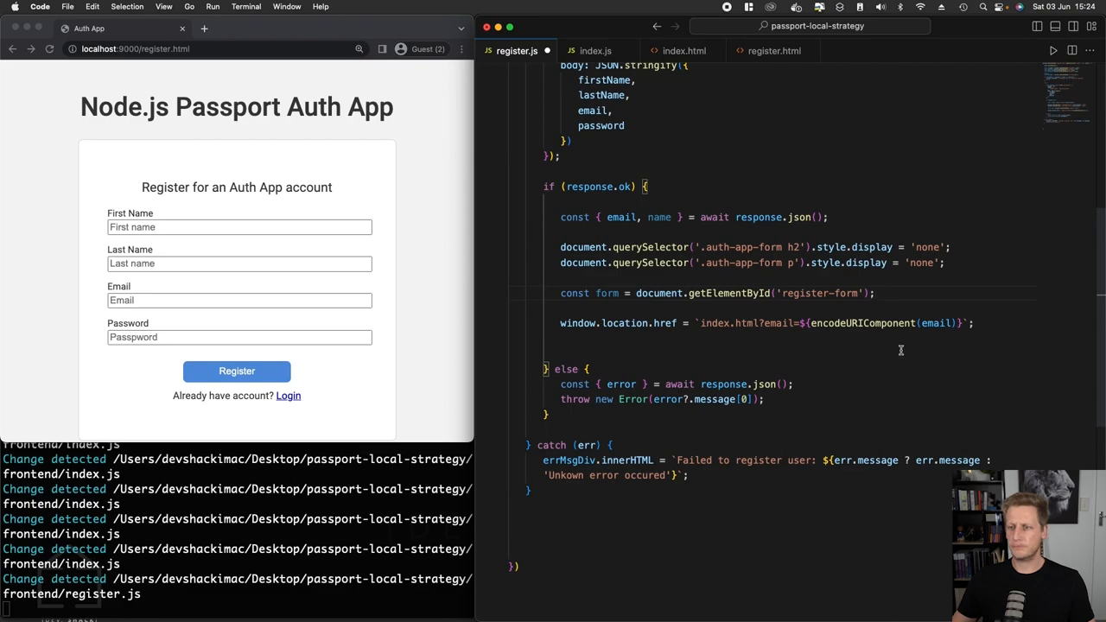
# Set form.style.text to 'center' and begin assigning form.innerHTML.
pyautogui.write('form')
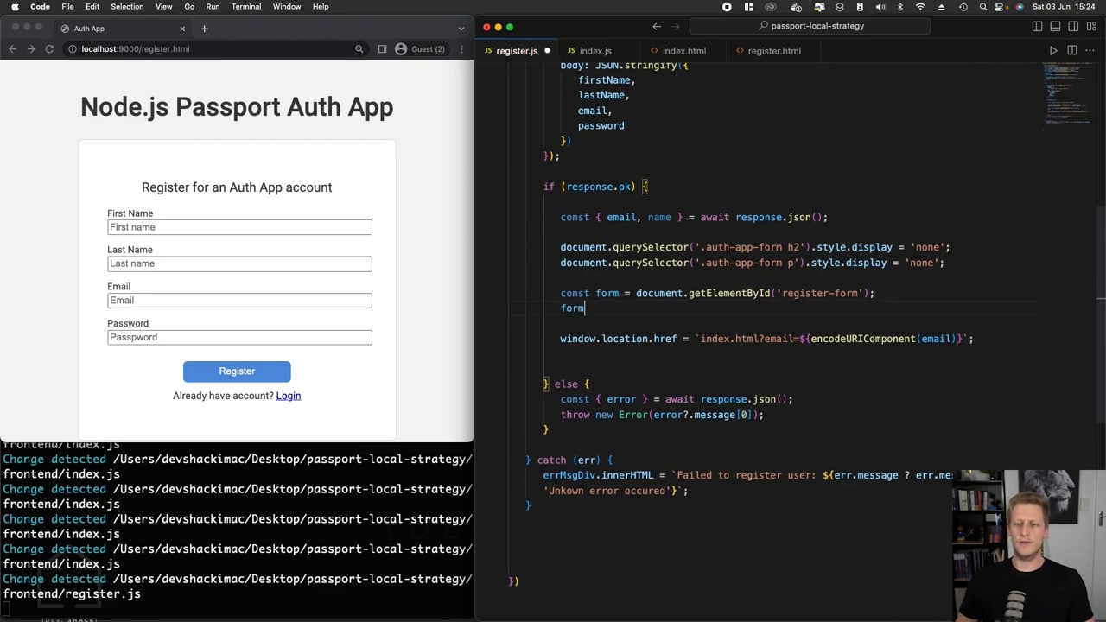
pyautogui.write('.style')
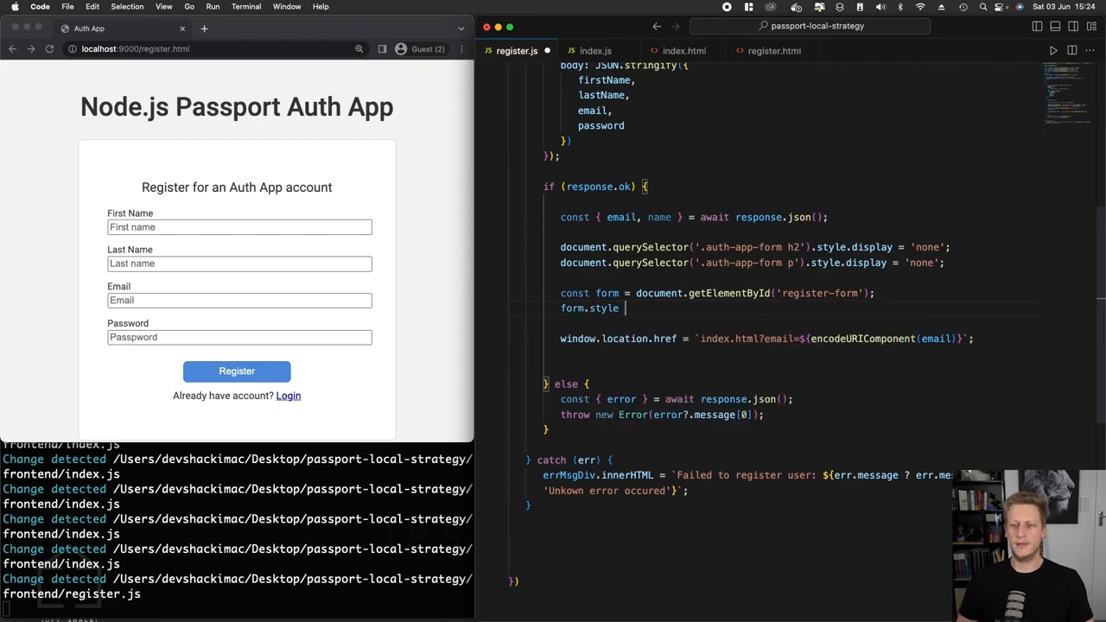
pyautogui.write("text = 'center';")
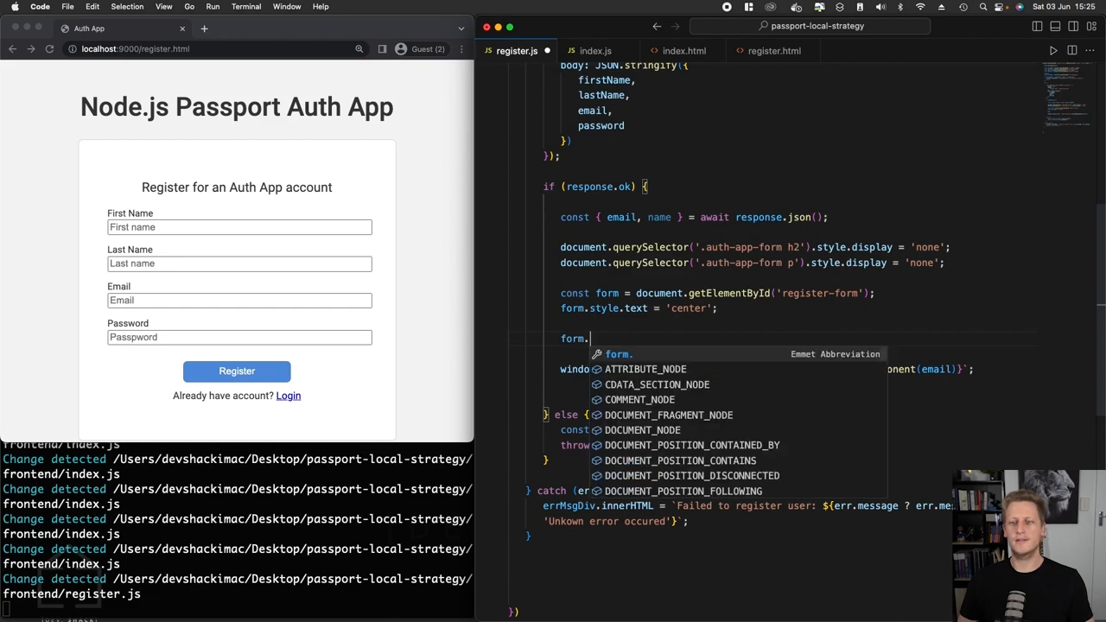
pyautogui.write('innerHTML = `')
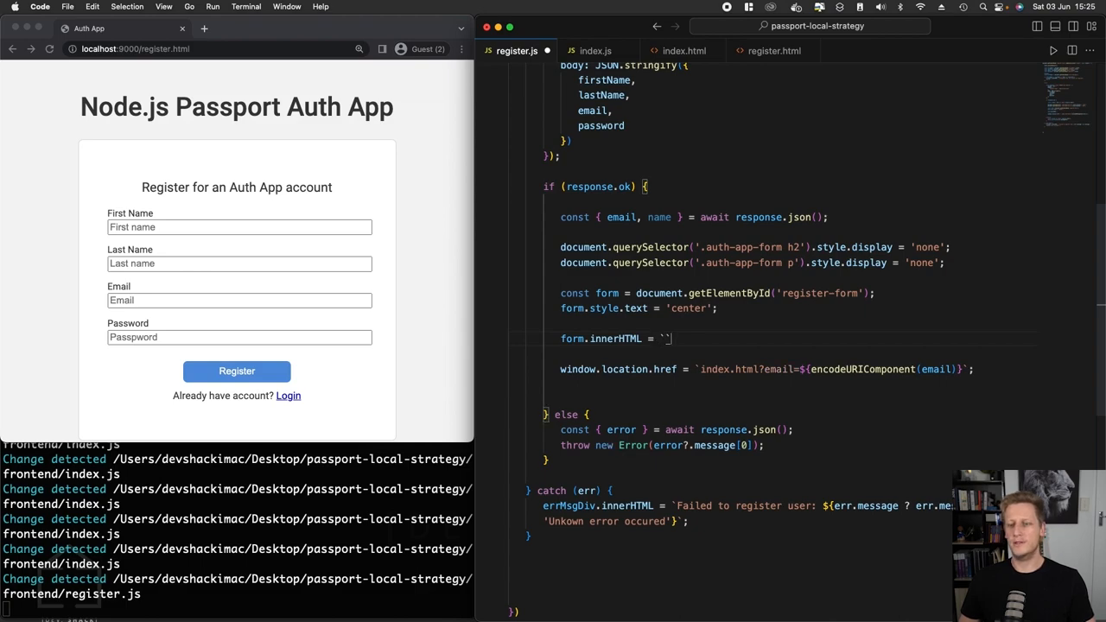
# Write 'Welcome to the Auth App, ${name.first}' in the form's innerHTML template.
pyautogui.press('enter')
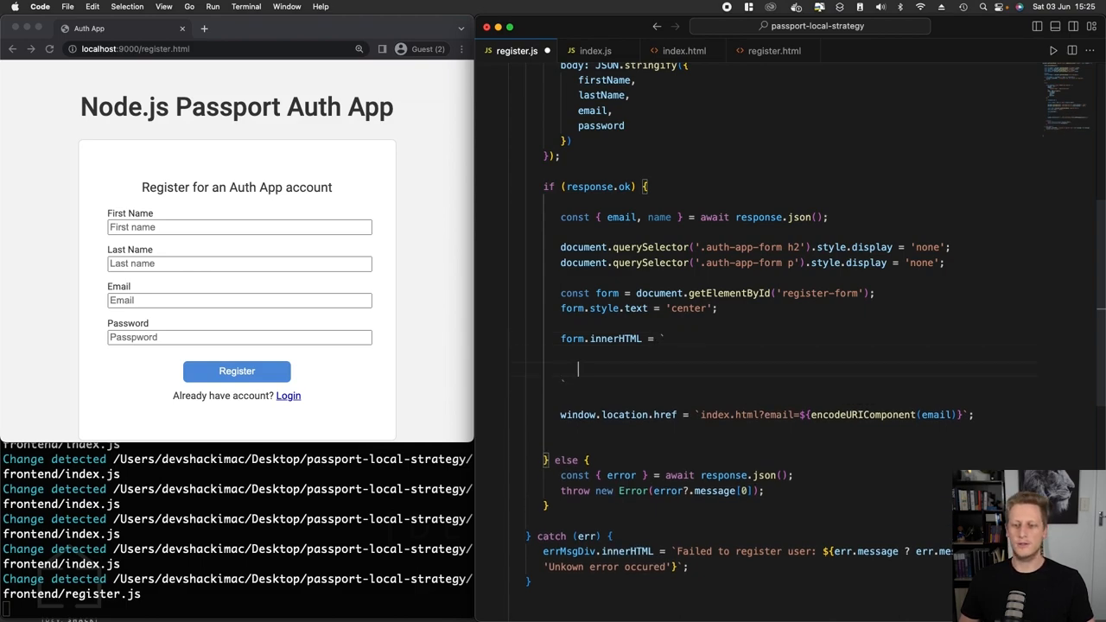
pyautogui.write('w')
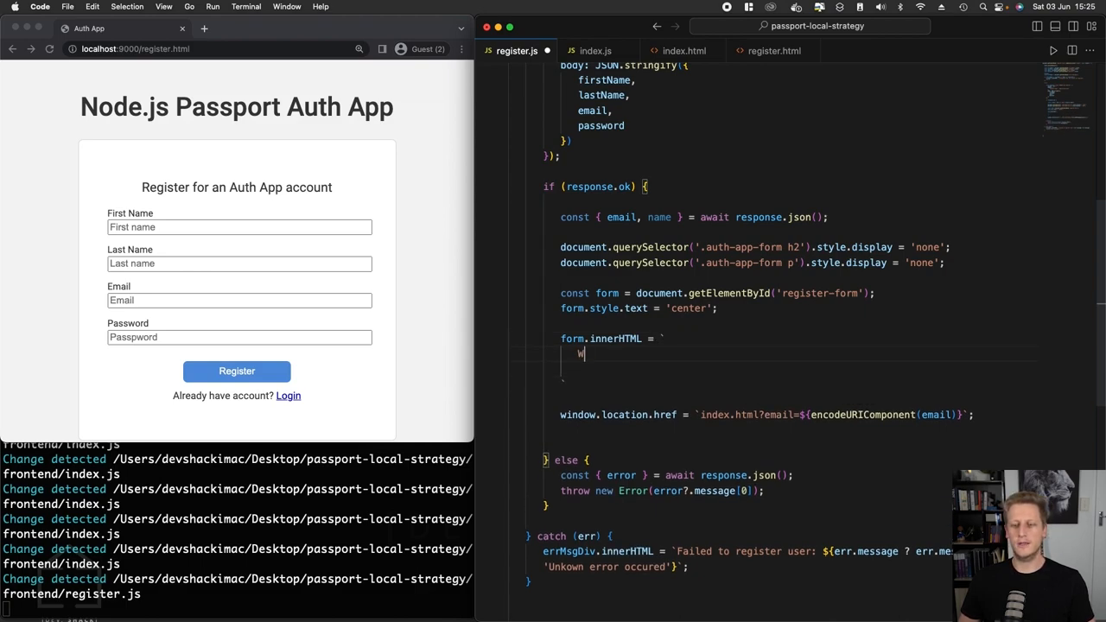
pyautogui.write('elcome to the Auth App,')
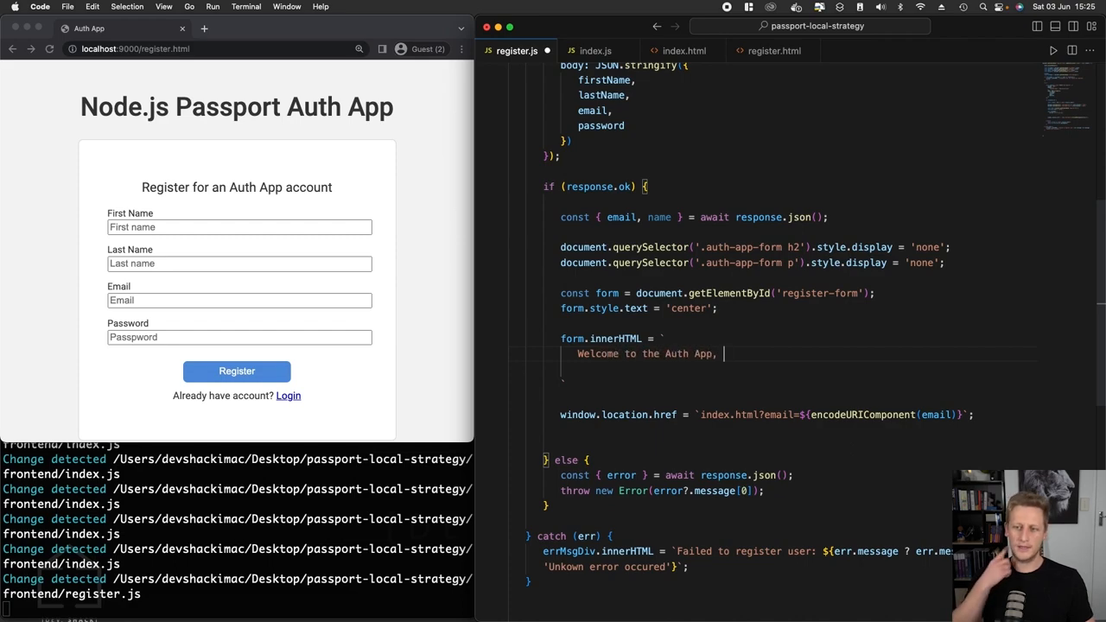
pyautogui.write('${}')
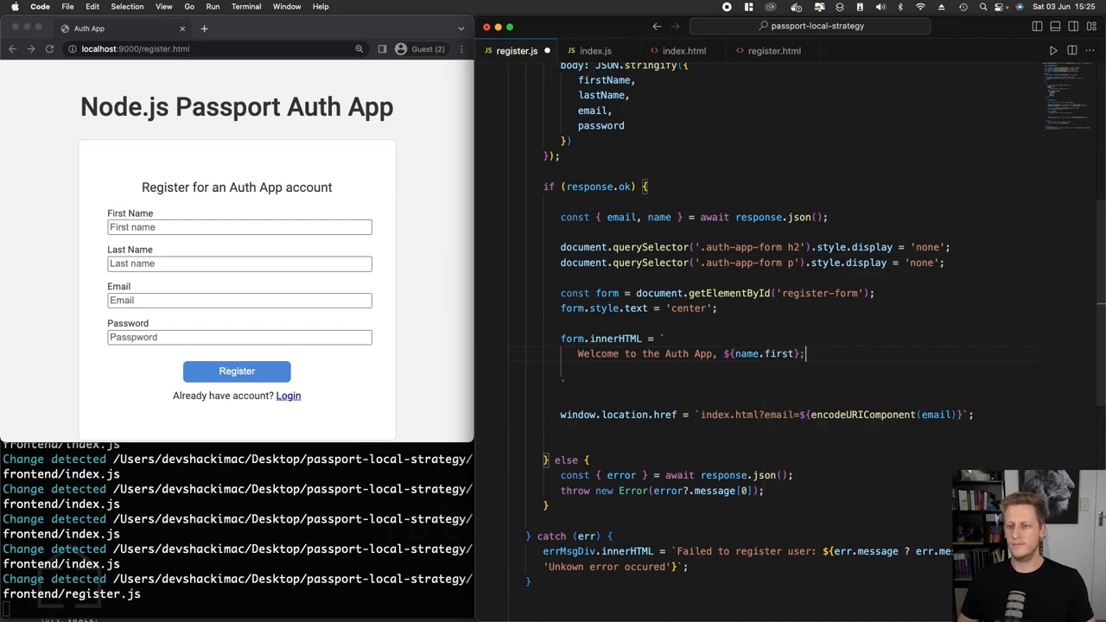
# Add the registration-success line and the 'redirected to the login page...' notice.
pyautogui.write('Your')
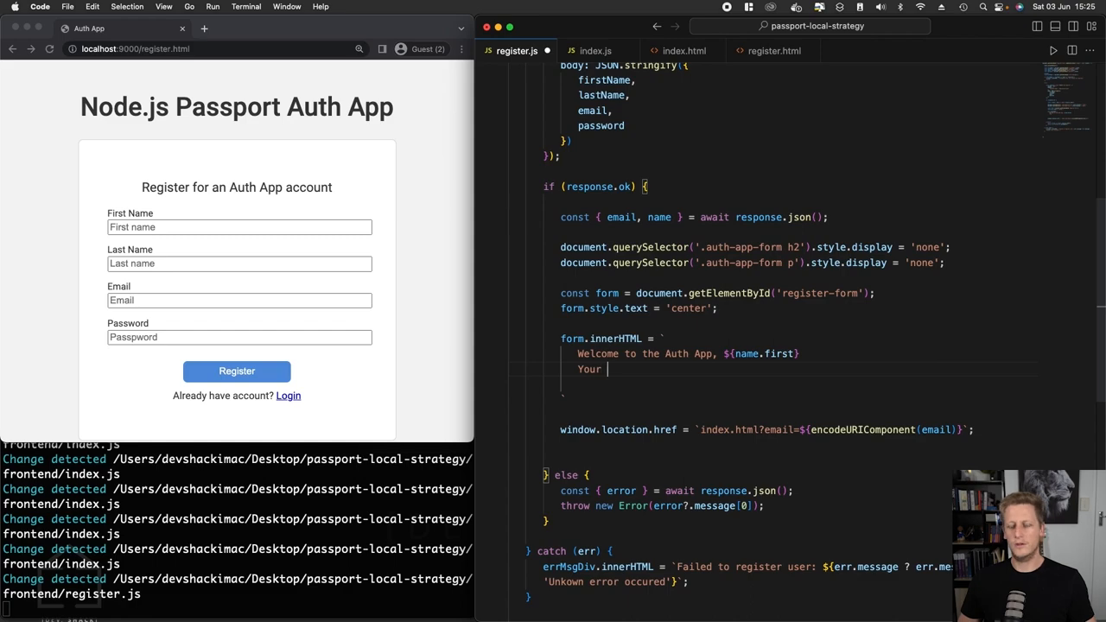
pyautogui.write('registract')
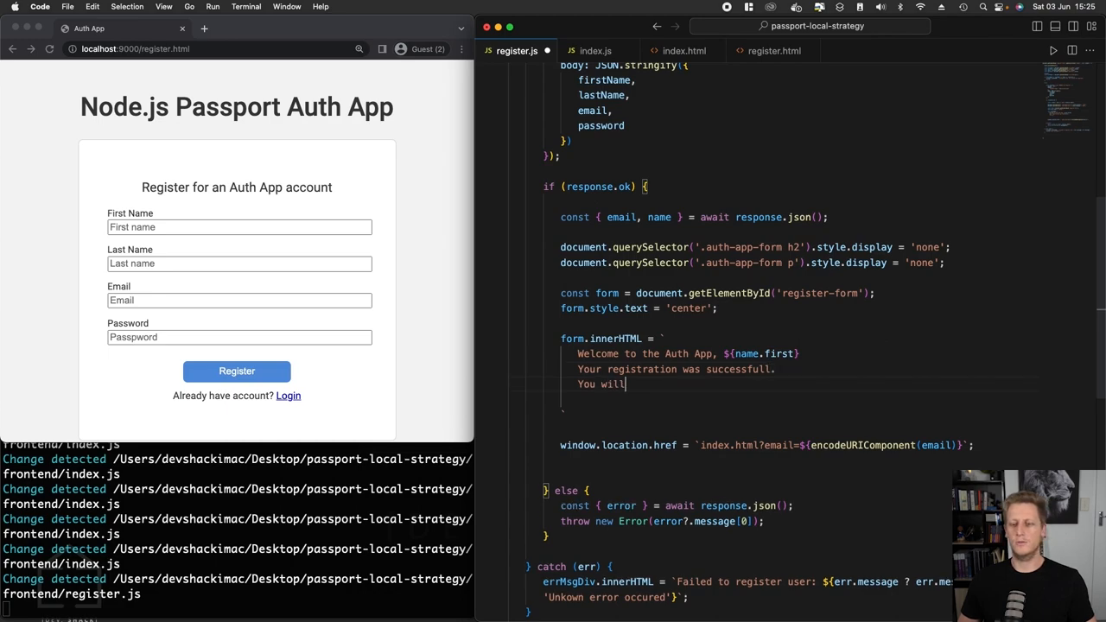
pyautogui.write('now be redirected to the login')
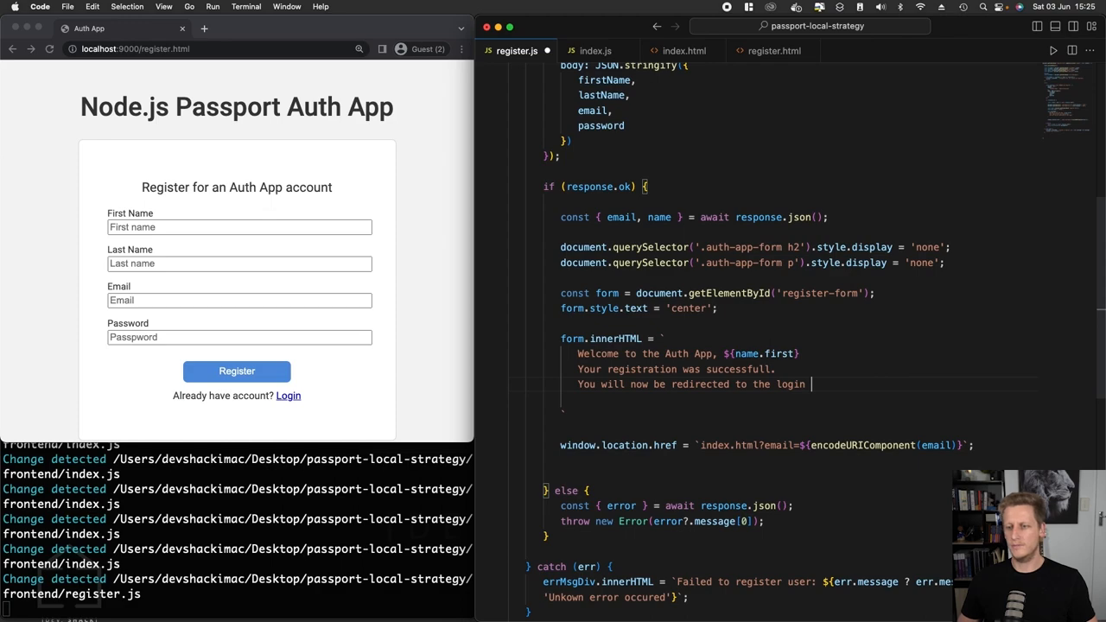
pyautogui.write('page...')
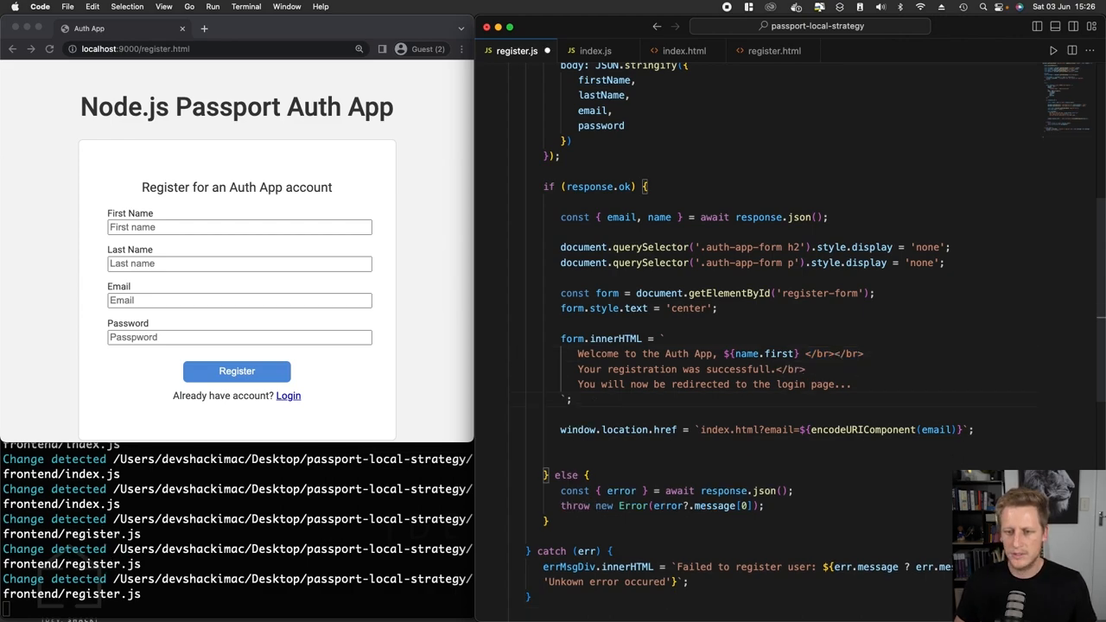
pyautogui.write('set')
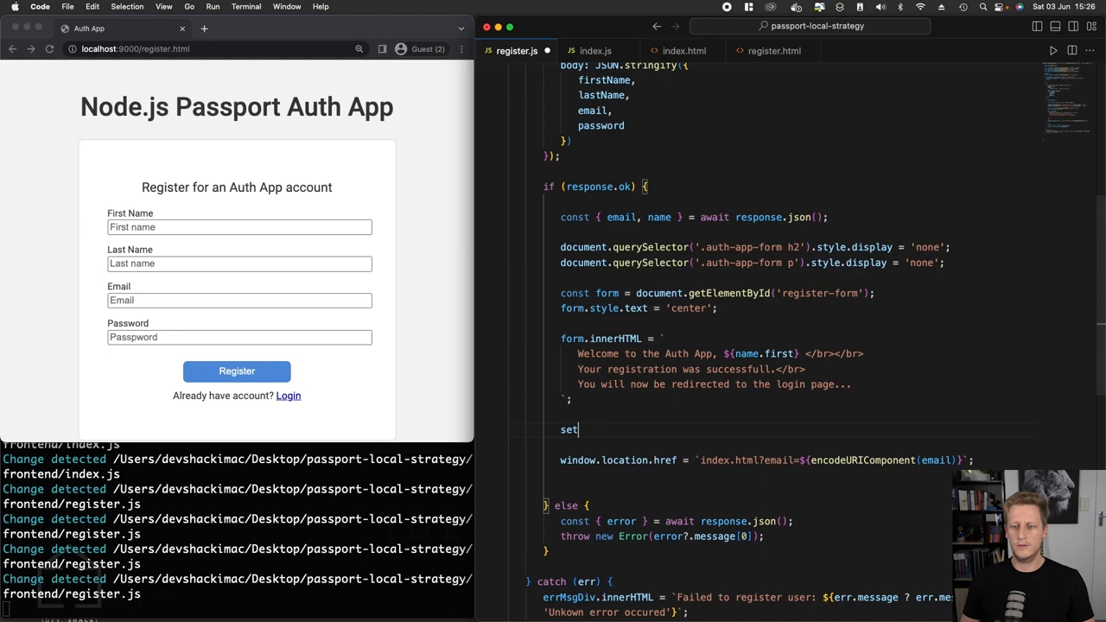
# Wrap the login-page redirect in setTimeout with a 4000 ms delay.
pyautogui.write('Timeout()')
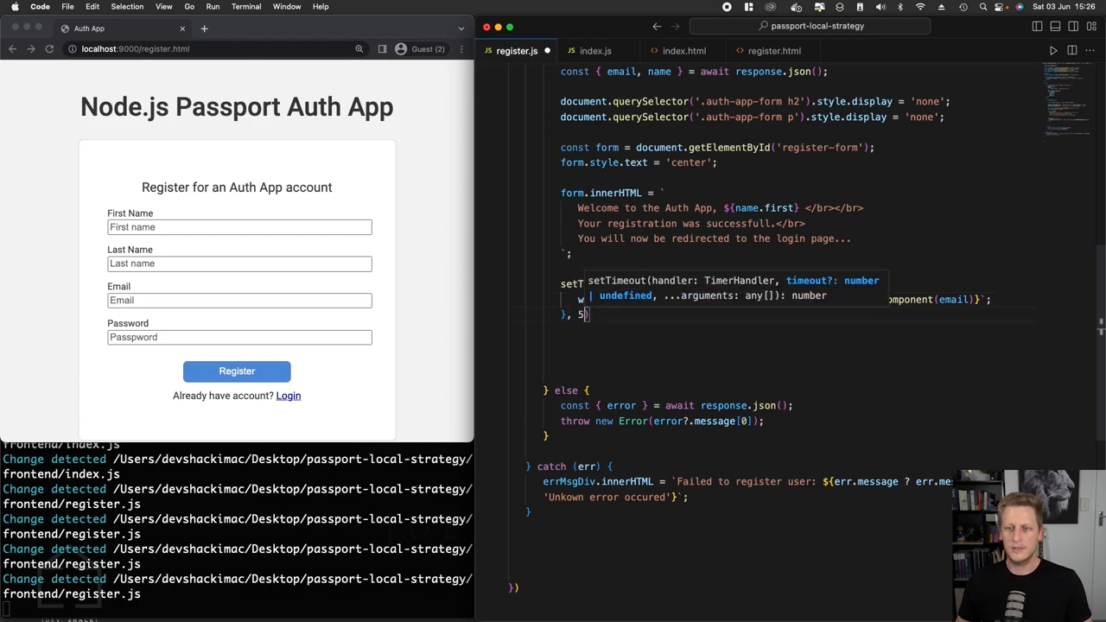
pyautogui.write('4000')
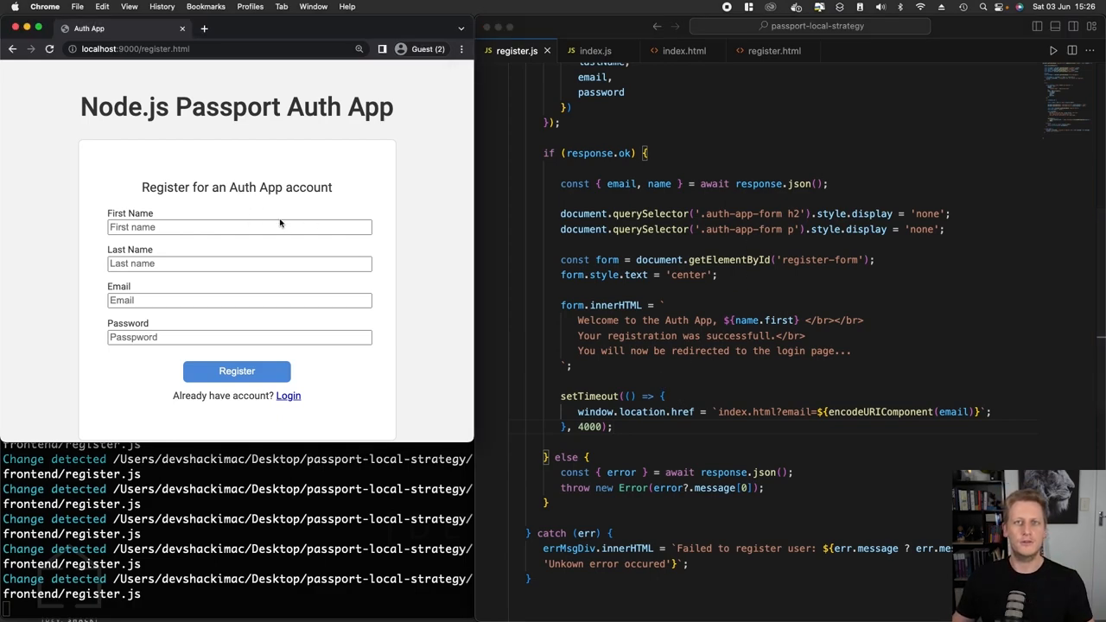
pyautogui.click(239, 227)
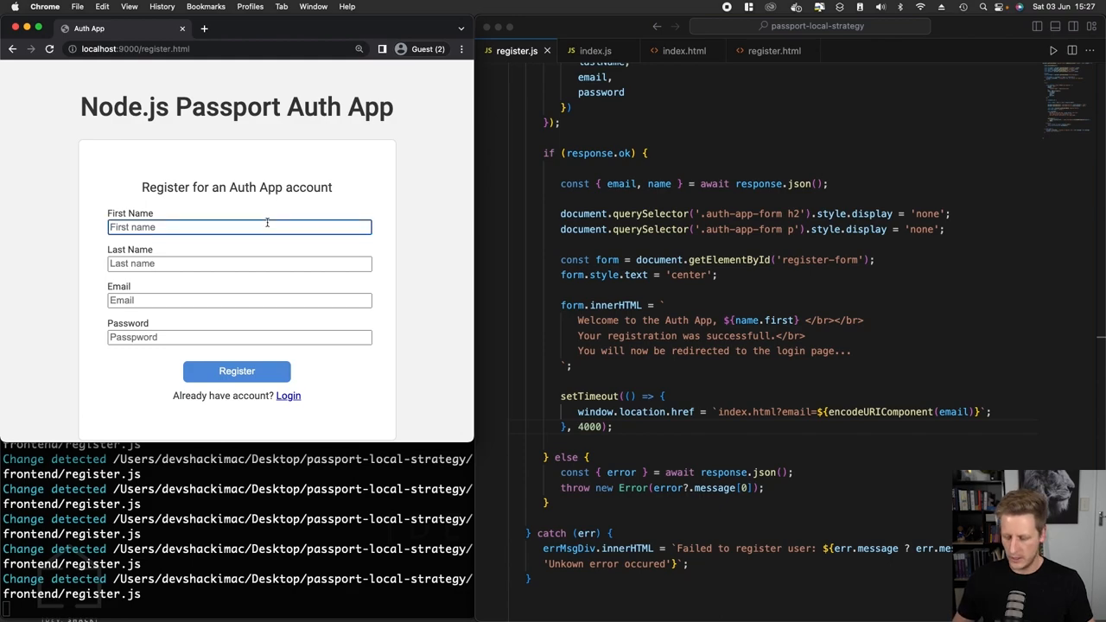
pyautogui.write('Jh')
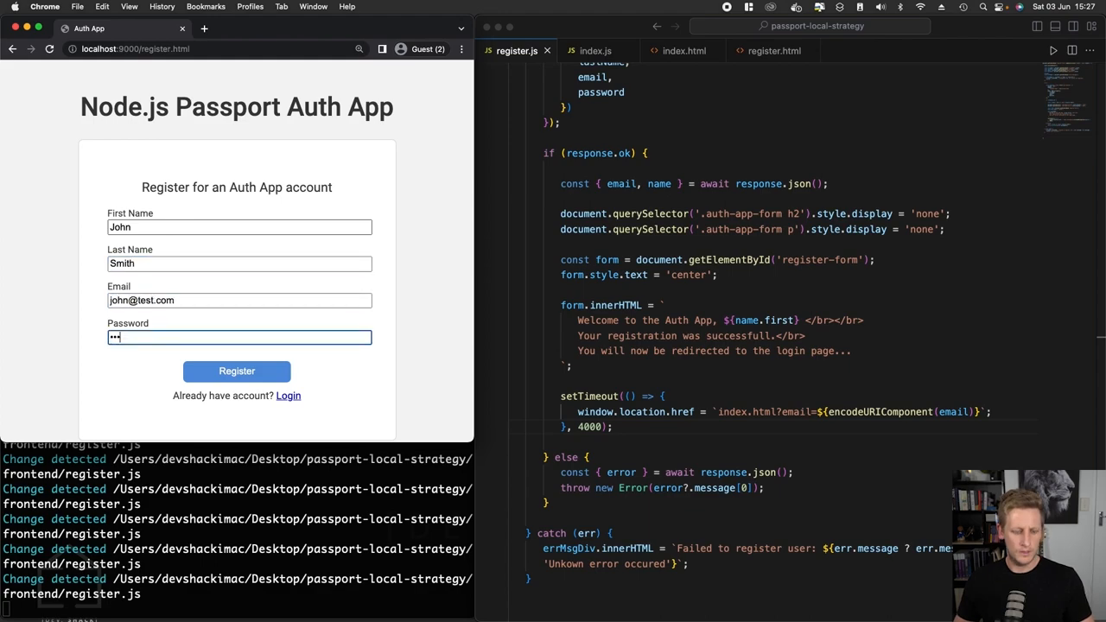
pyautogui.click(237, 370)
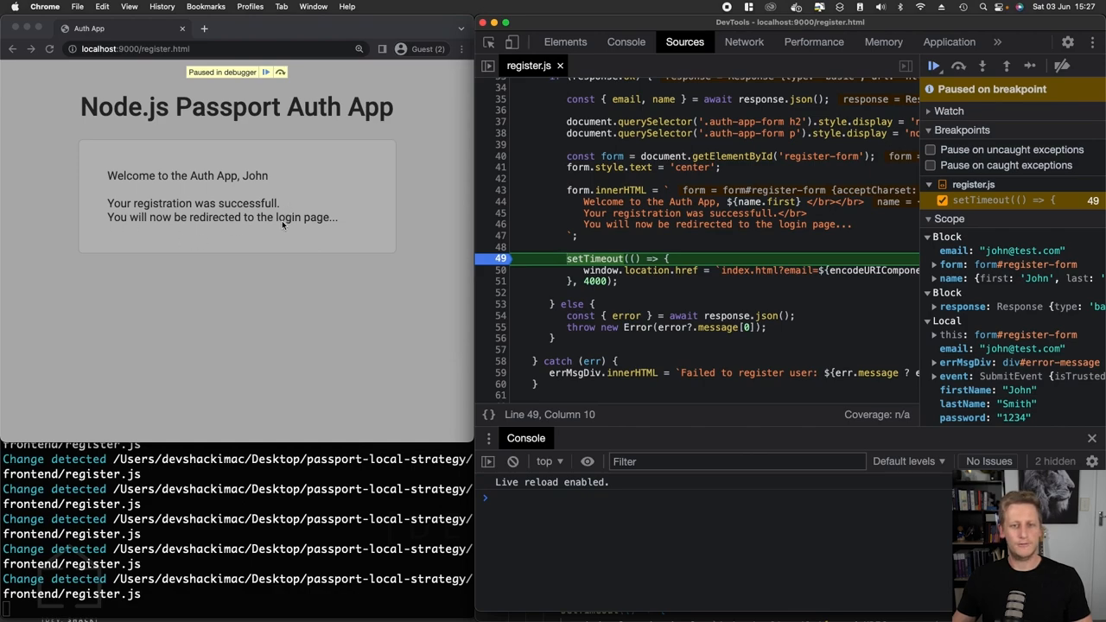
pyautogui.click(934, 66)
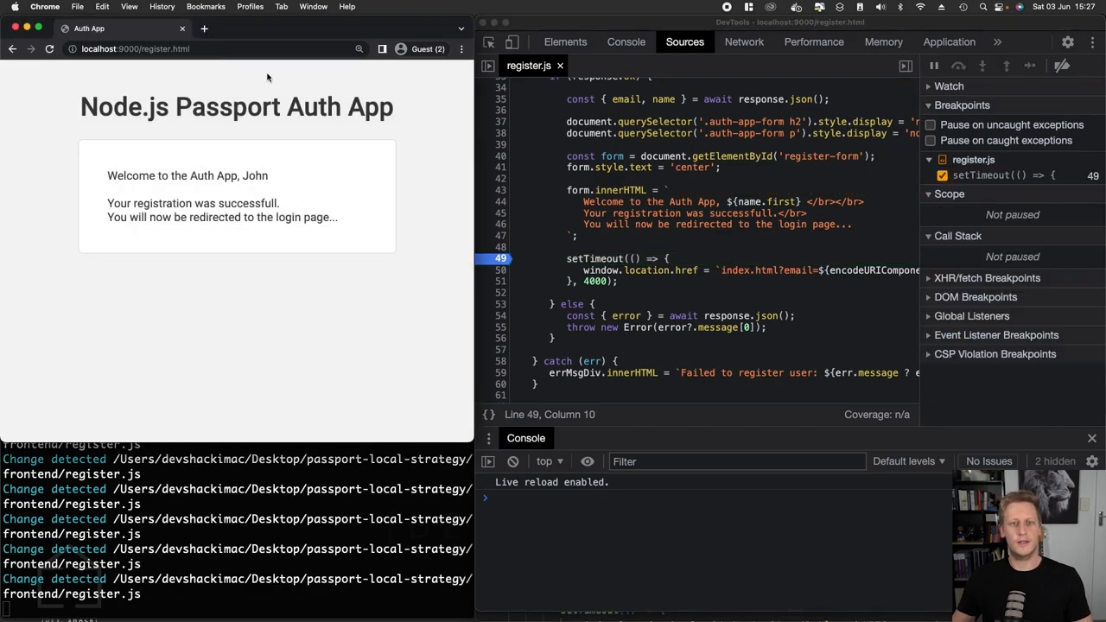
pyautogui.moveTo(324, 320)
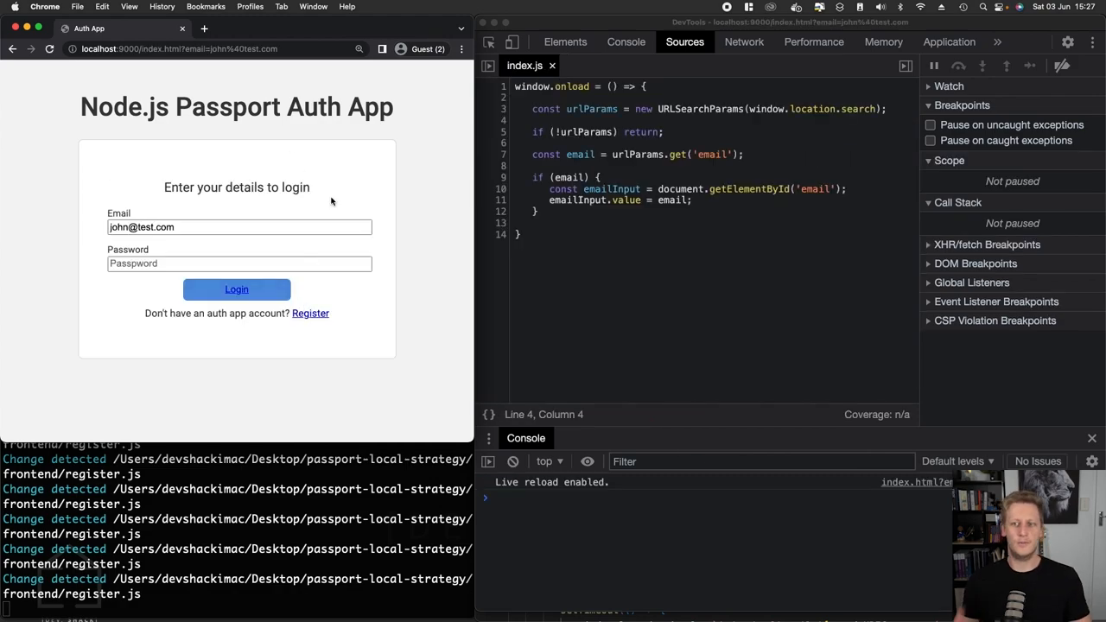
pyautogui.click(239, 227)
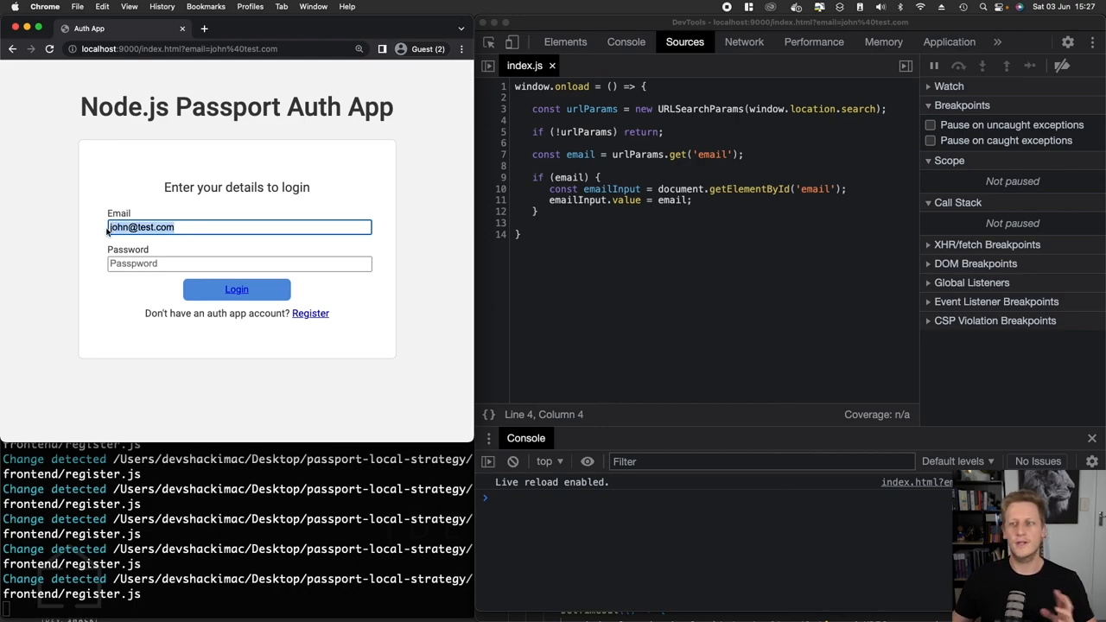
pyautogui.moveTo(799, 125)
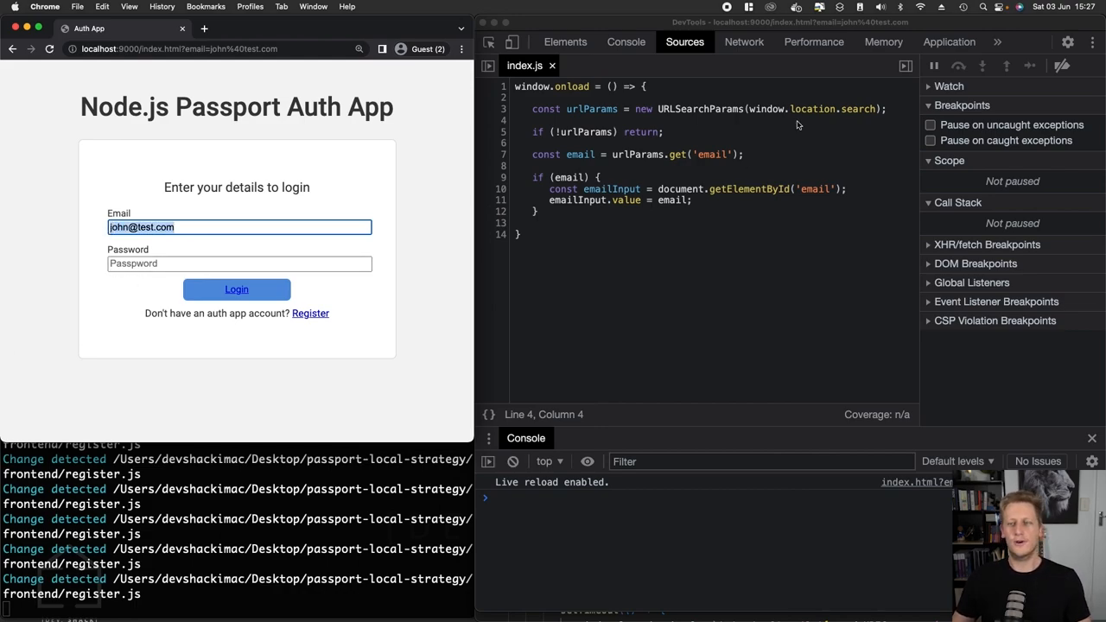